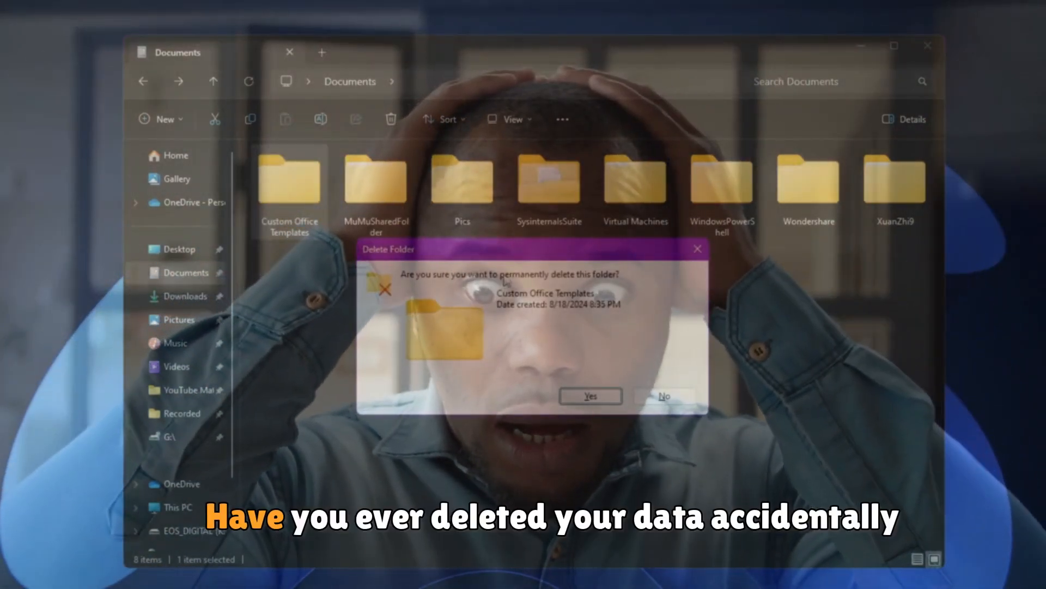
Open This PC and the SANDISK (F:) drive to view its four mp4 videos
{"action": "left_click", "coordinate": [589, 395]}
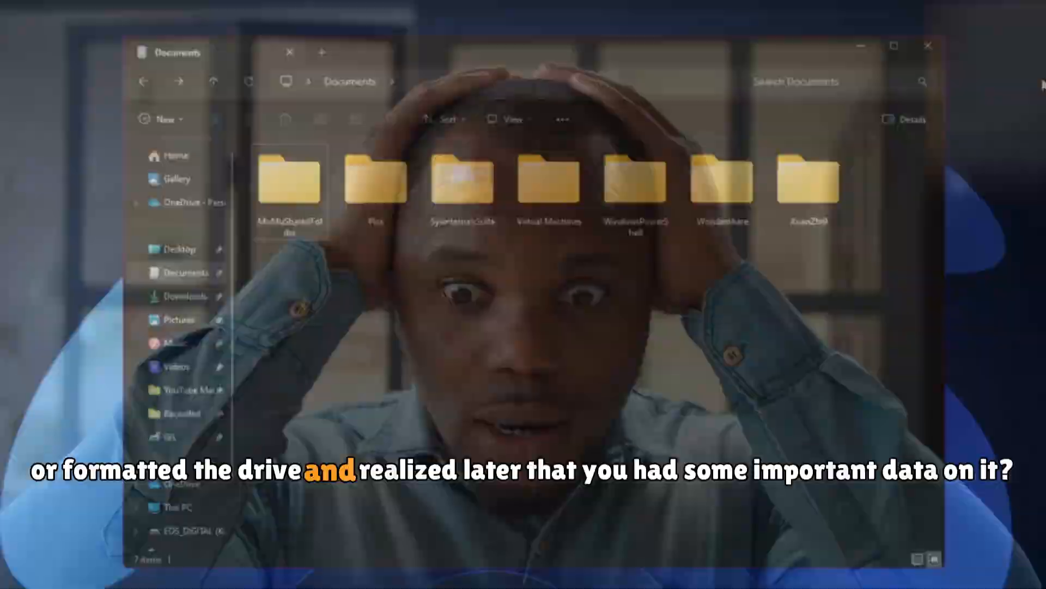
{"action": "left_click", "coordinate": [928, 46]}
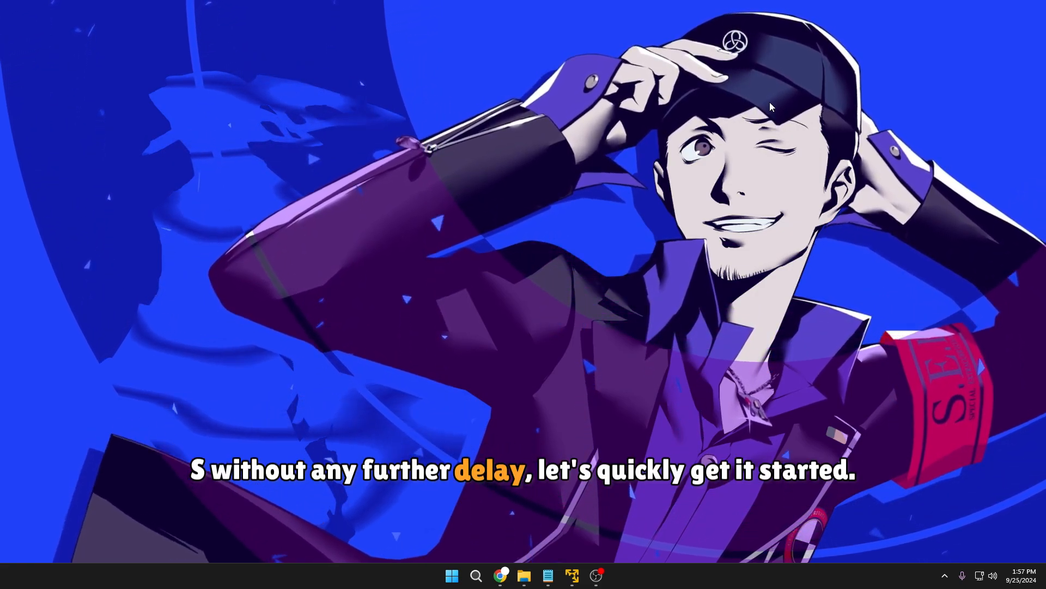
{"action": "left_click", "coordinate": [526, 575]}
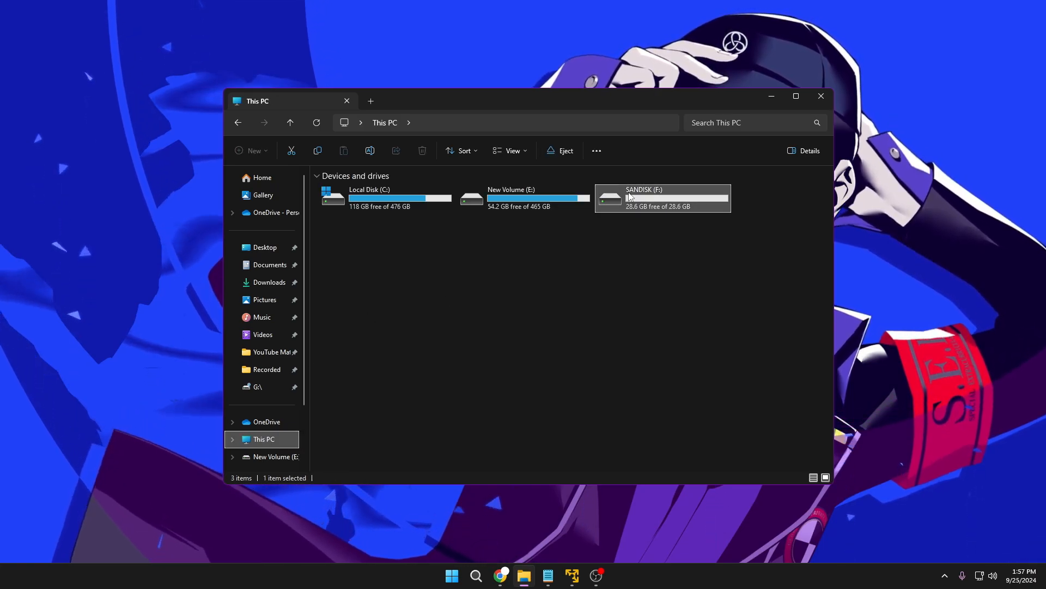
{"action": "left_click", "coordinate": [796, 95]}
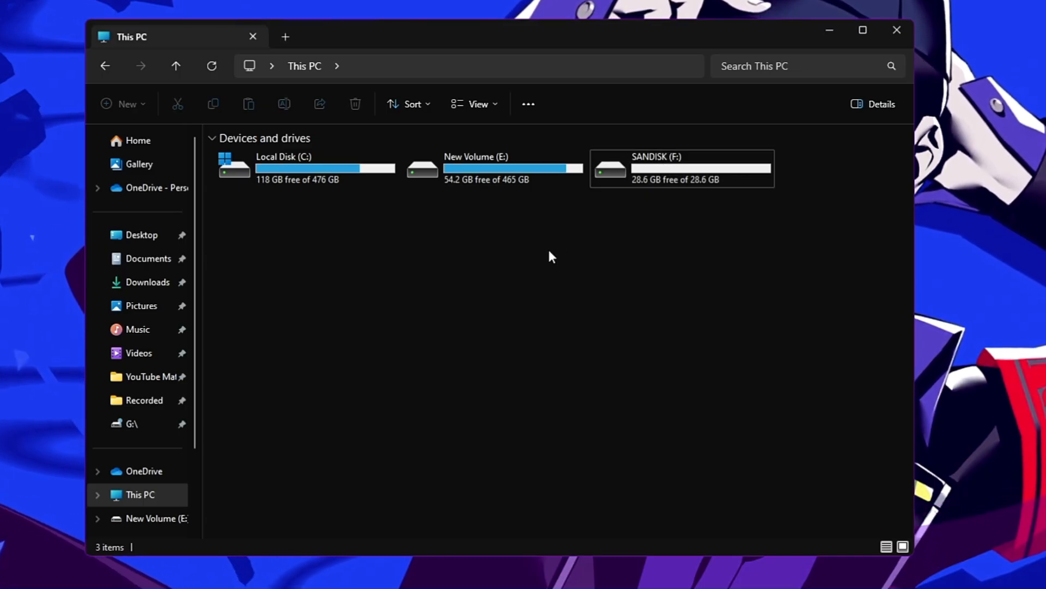
{"action": "mouse_move", "coordinate": [690, 169]}
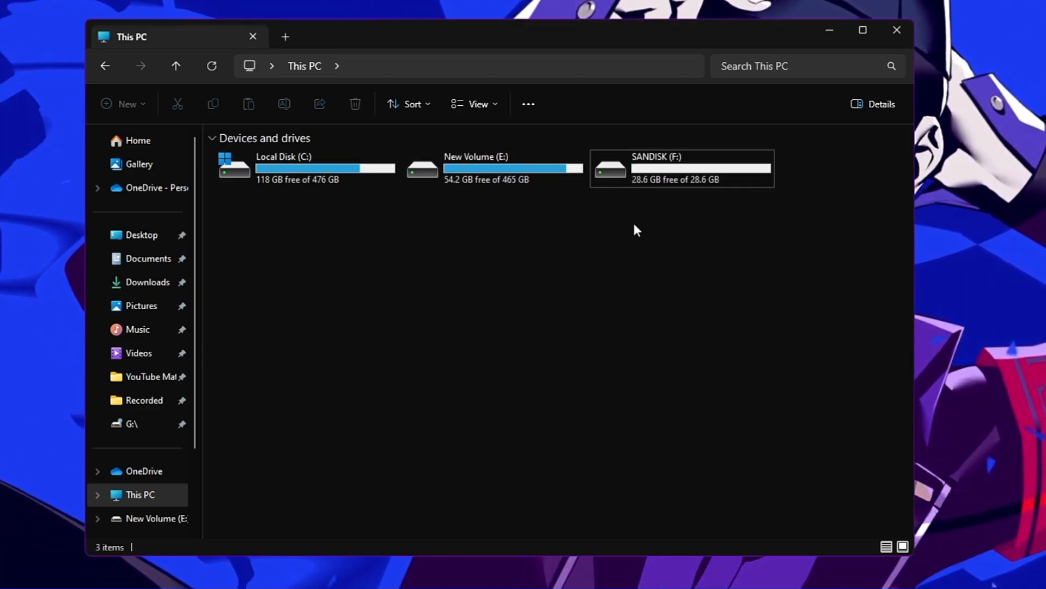
{"action": "mouse_move", "coordinate": [674, 174]}
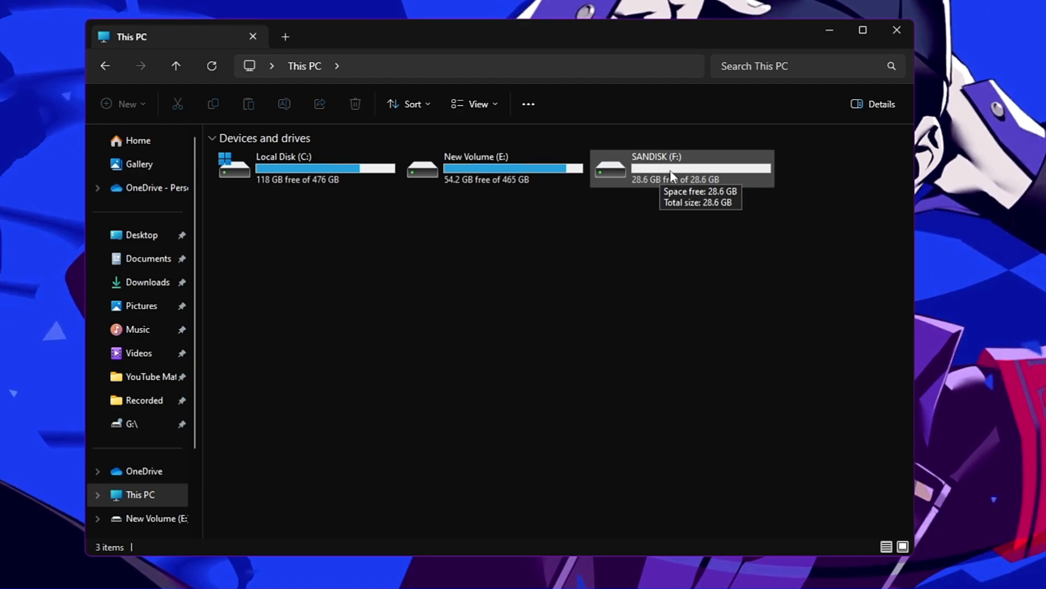
{"action": "double_click", "coordinate": [681, 167]}
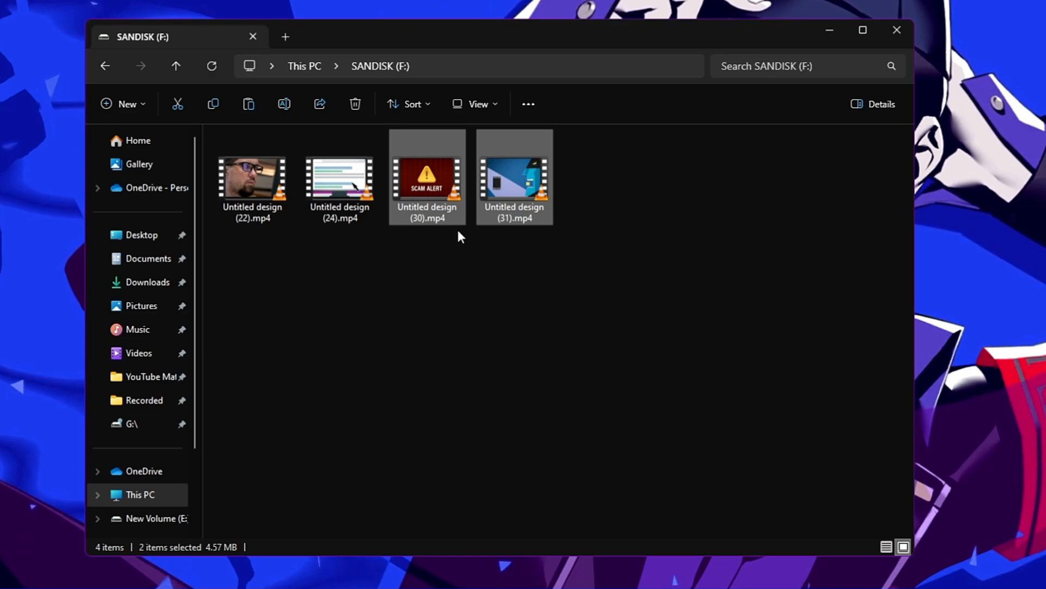
{"action": "mouse_move", "coordinate": [447, 258]}
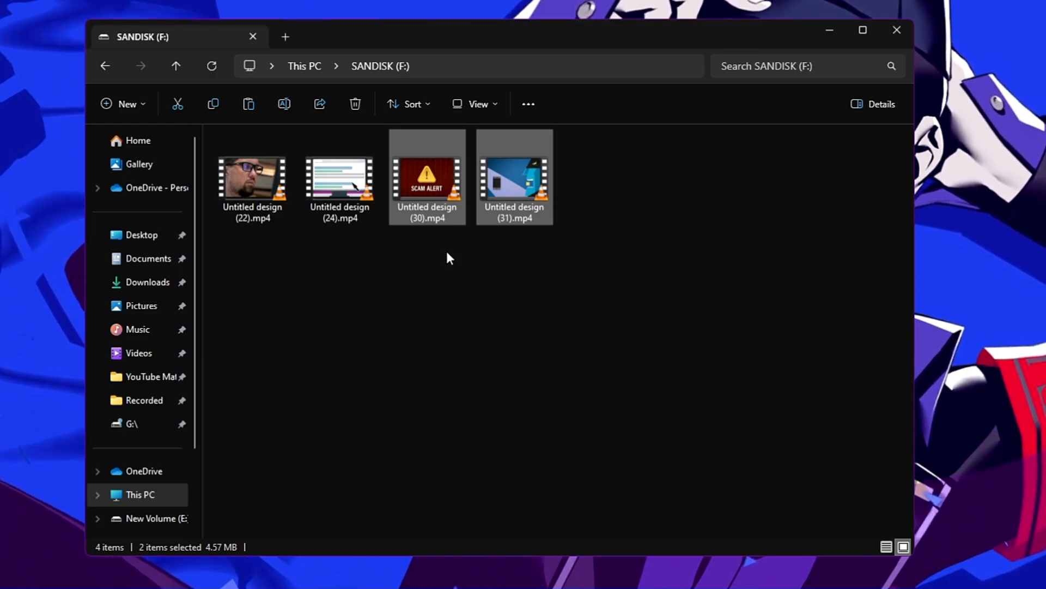
Quick-format SANDISK (F:) as FAT32 and acknowledge Format Complete
{"action": "left_click", "coordinate": [304, 65]}
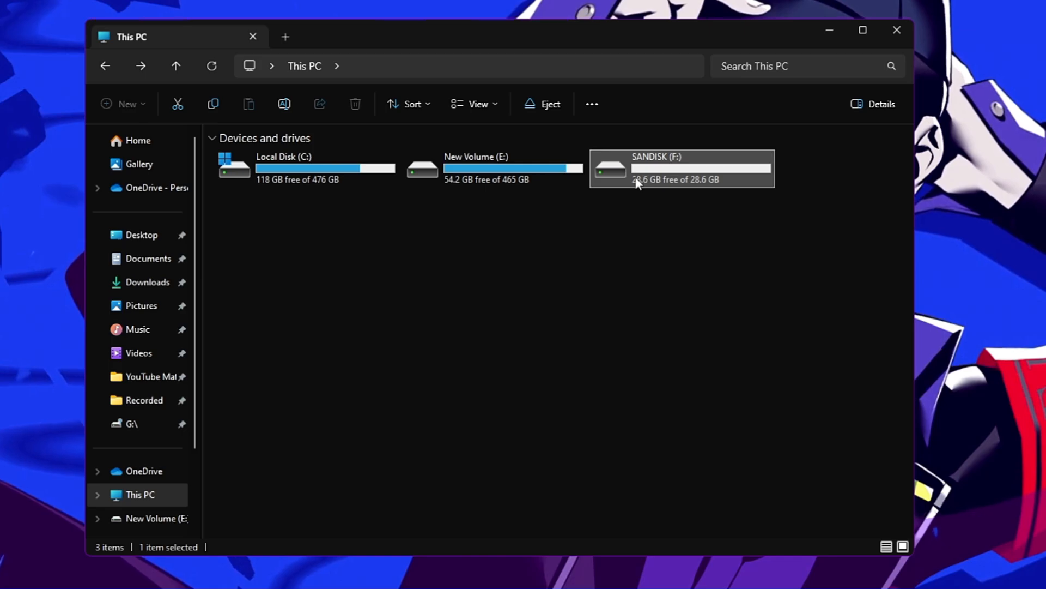
{"action": "right_click", "coordinate": [680, 169]}
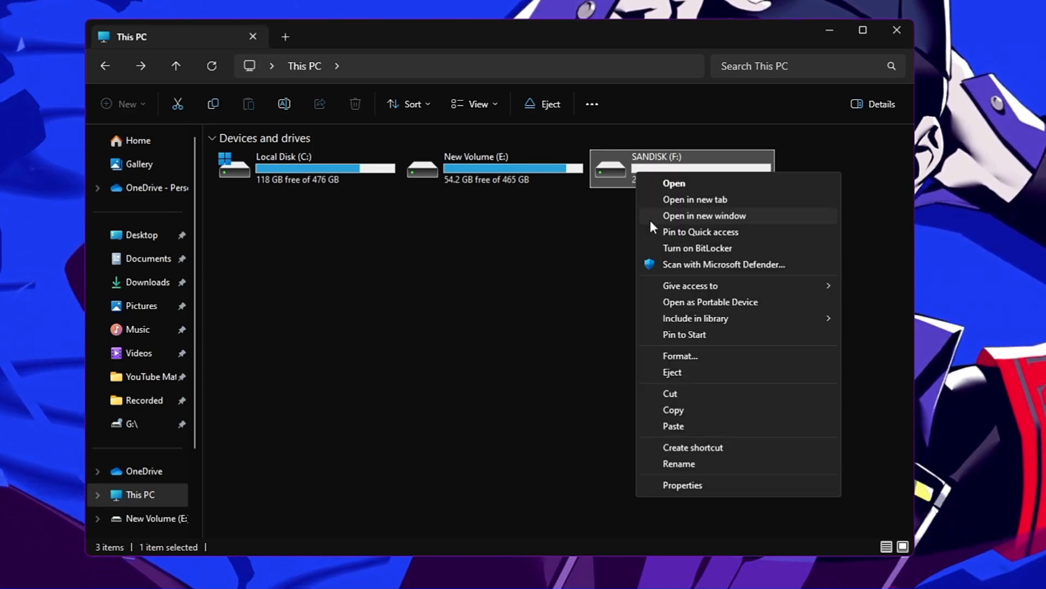
{"action": "left_click", "coordinate": [679, 354]}
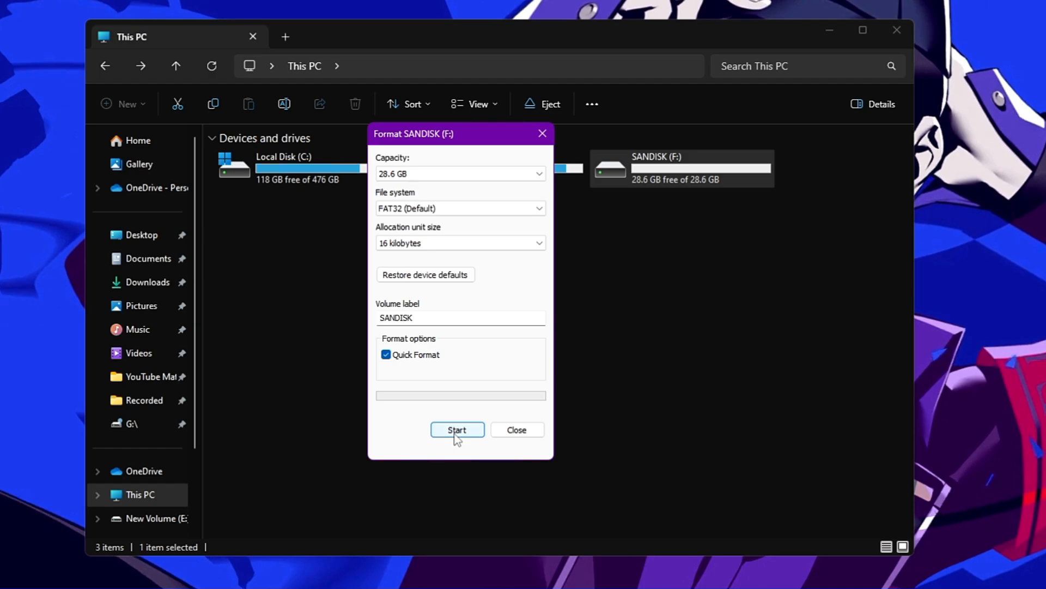
{"action": "left_click", "coordinate": [457, 429]}
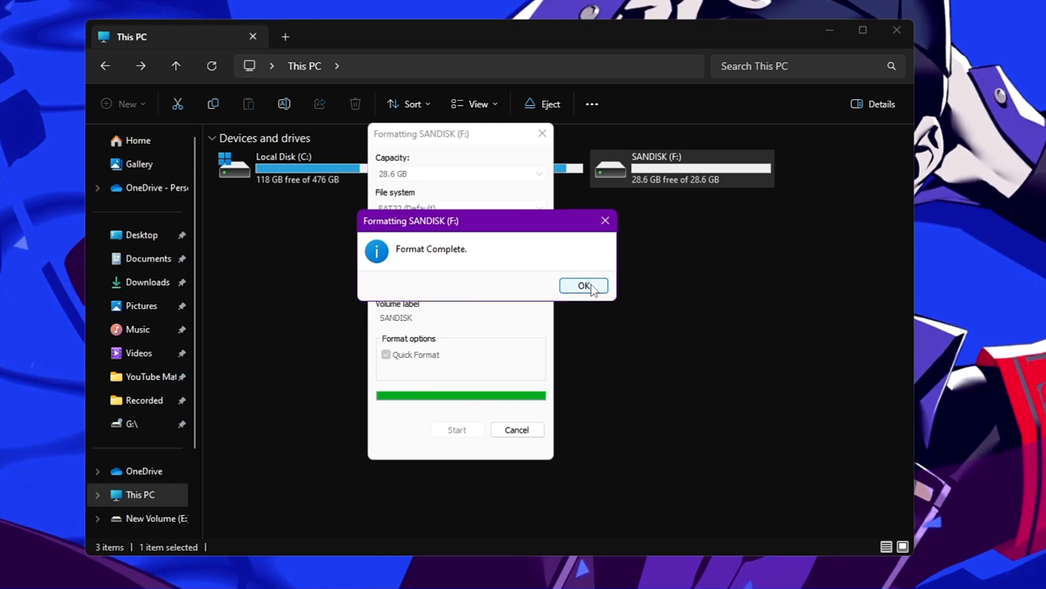
{"action": "left_click", "coordinate": [582, 286]}
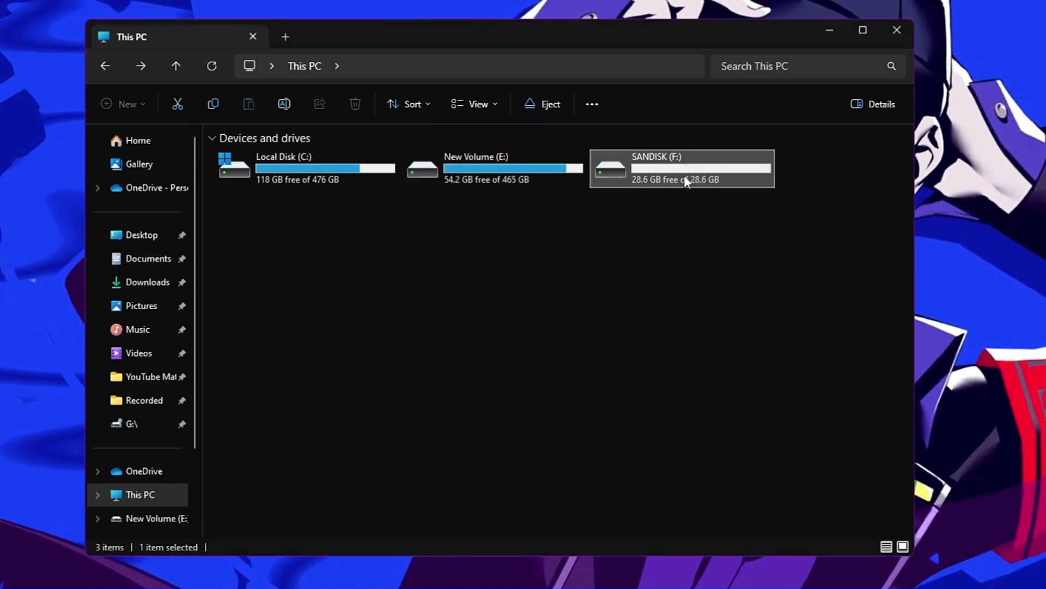
Open the formatted SANDISK (F:) drive and see it is empty
{"action": "double_click", "coordinate": [682, 167]}
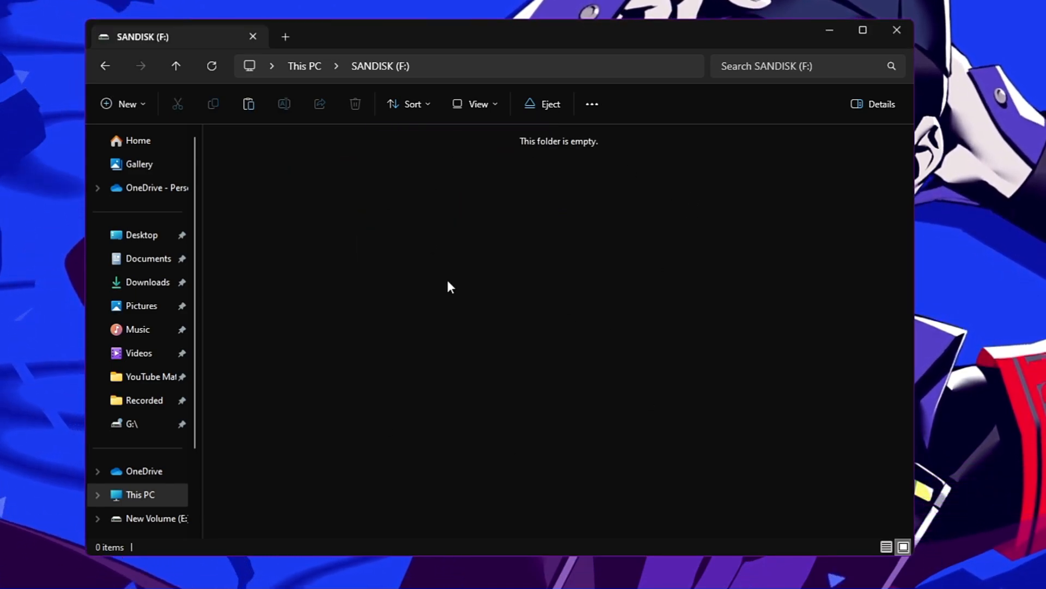
{"action": "mouse_move", "coordinate": [469, 295]}
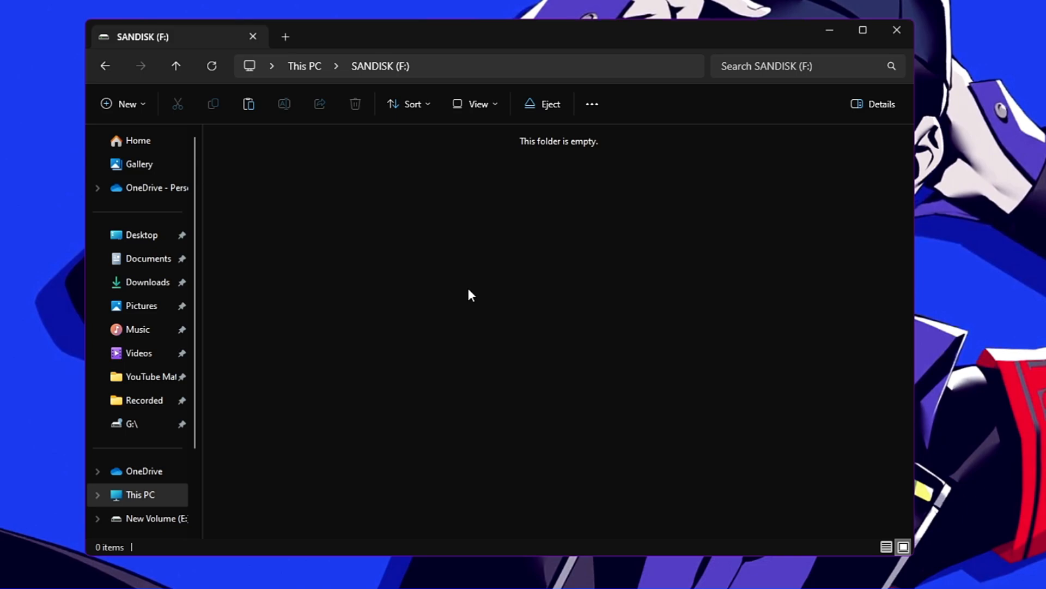
{"action": "mouse_move", "coordinate": [467, 308]}
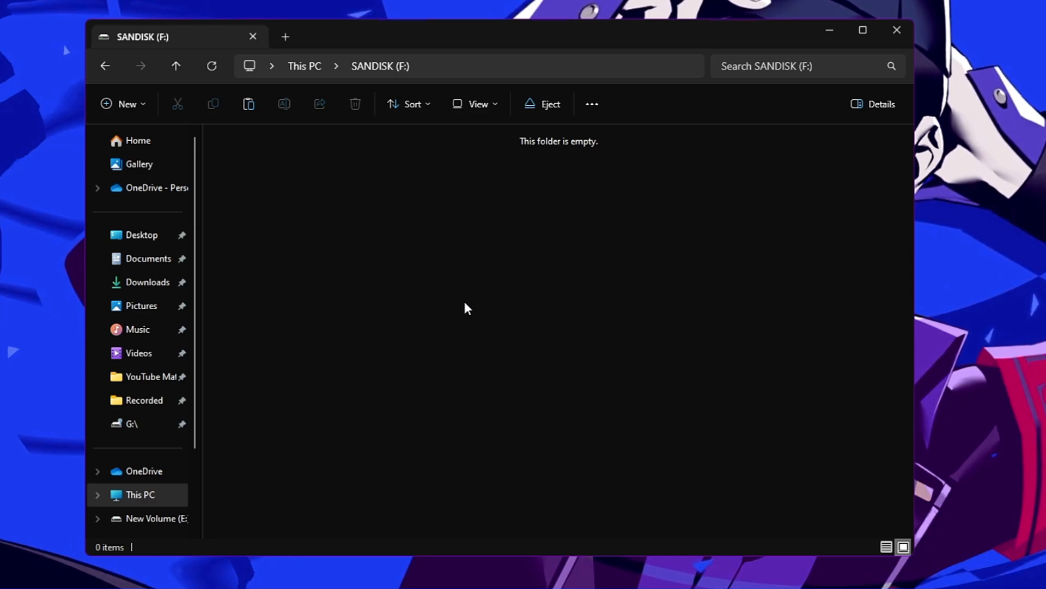
{"action": "mouse_move", "coordinate": [427, 372]}
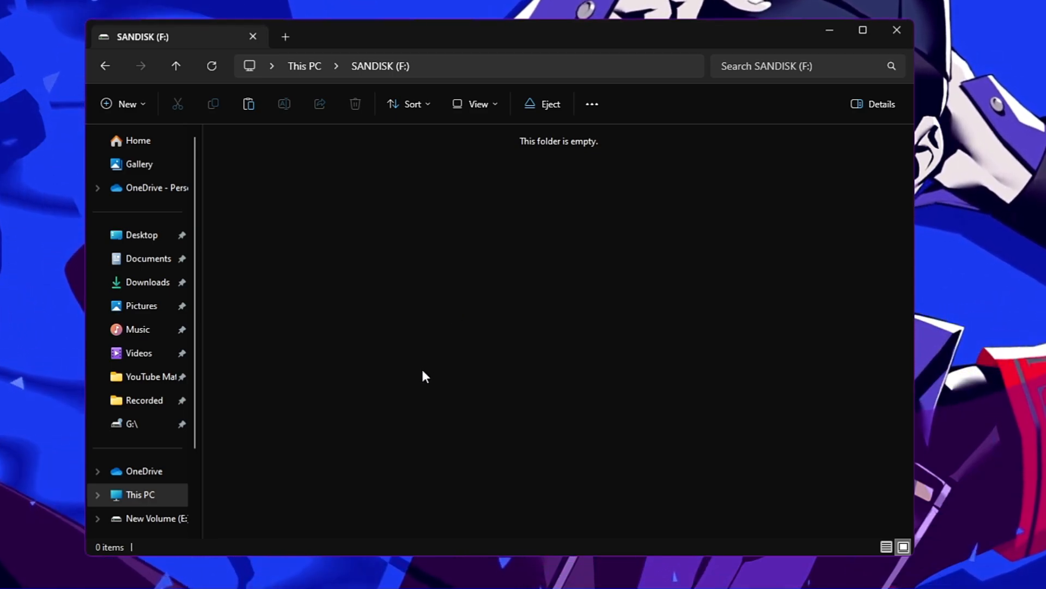
{"action": "mouse_move", "coordinate": [393, 360]}
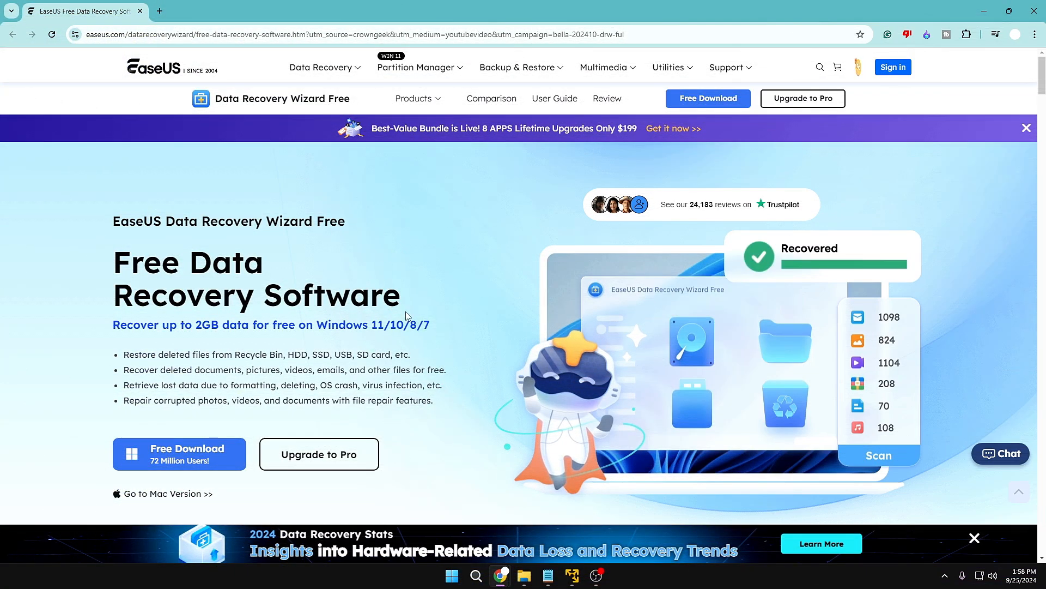
{"action": "mouse_move", "coordinate": [137, 159]}
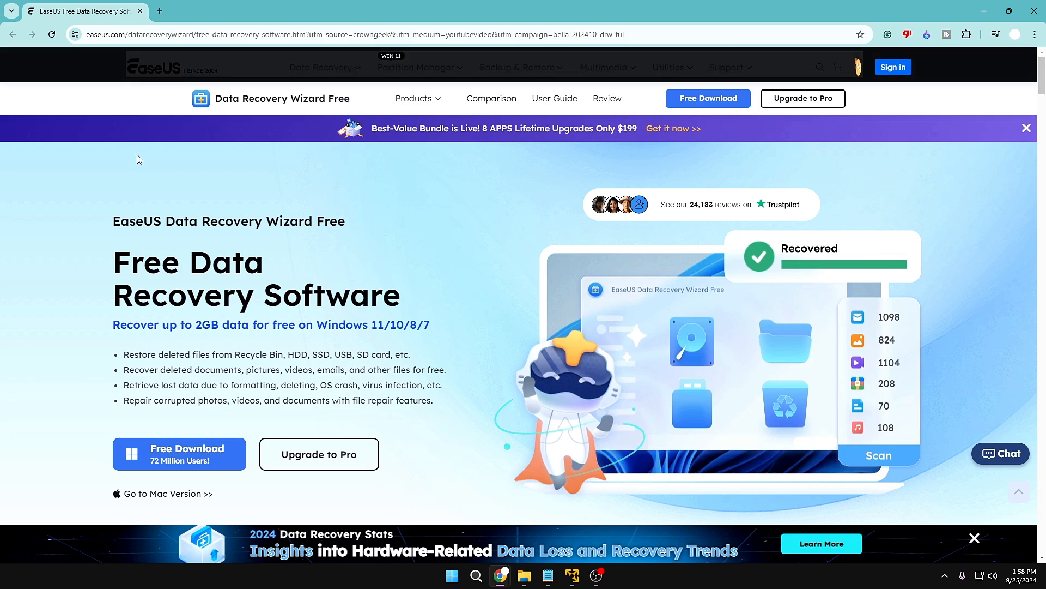
Browse easeus.com to the Data Recovery Wizard Free page and glance at paid prices
{"action": "scroll", "scroll_direction": "down", "scroll_amount": 3}
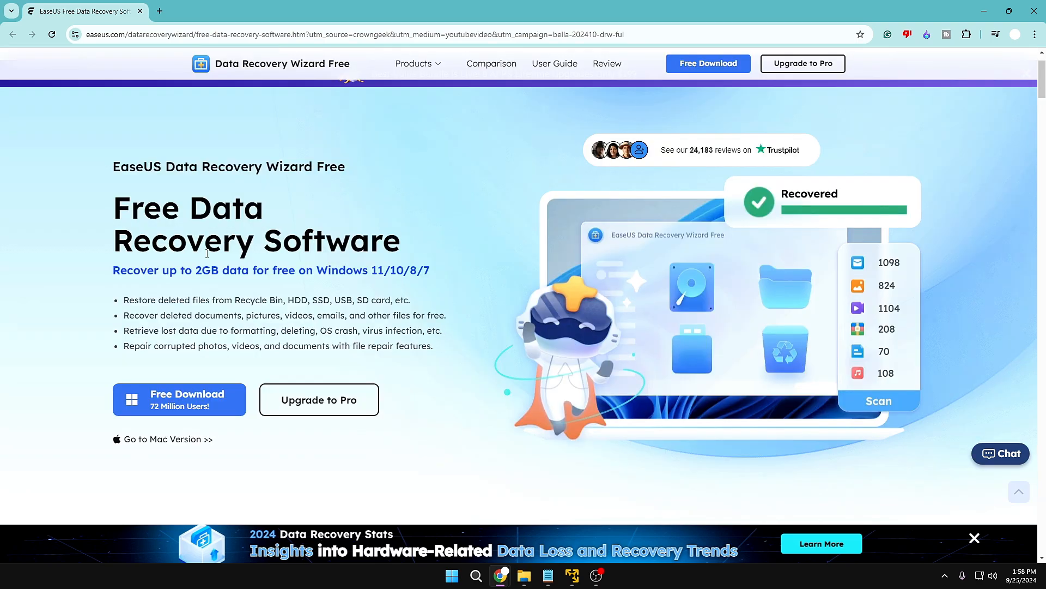
{"action": "mouse_move", "coordinate": [189, 285]}
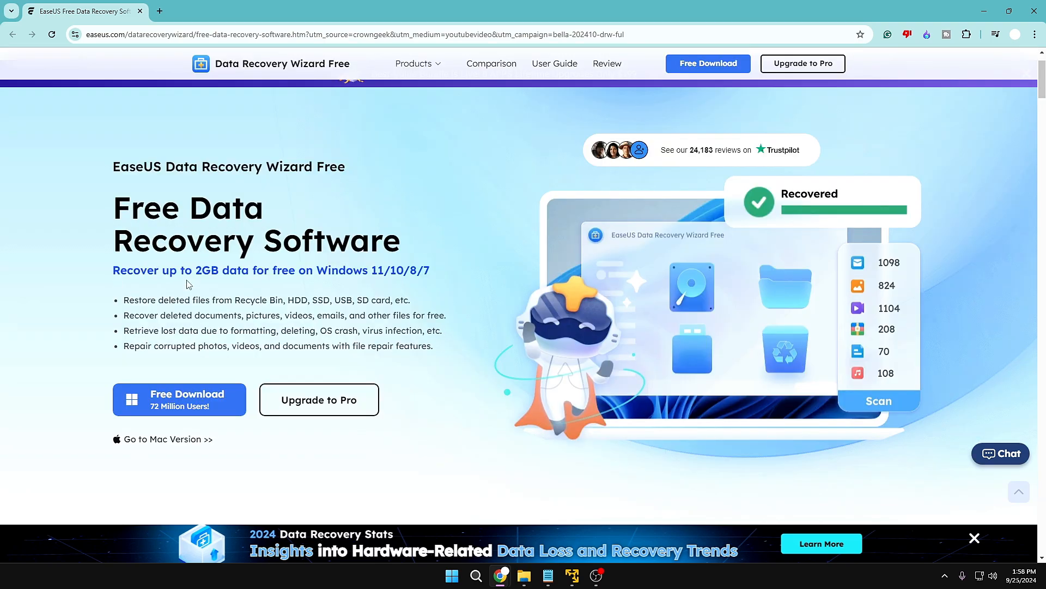
{"action": "mouse_move", "coordinate": [291, 276]}
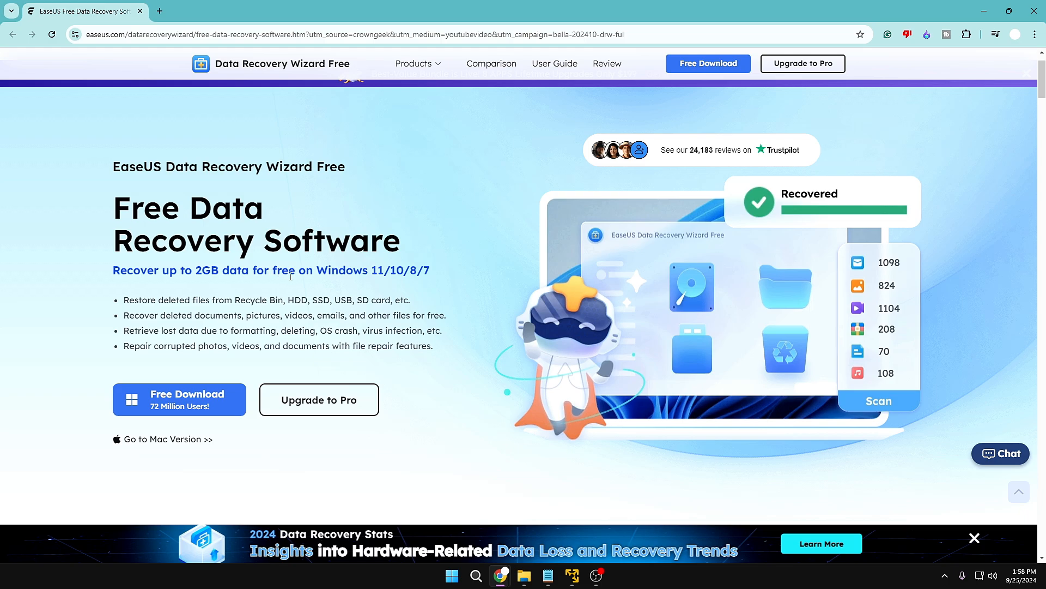
{"action": "mouse_move", "coordinate": [361, 275]}
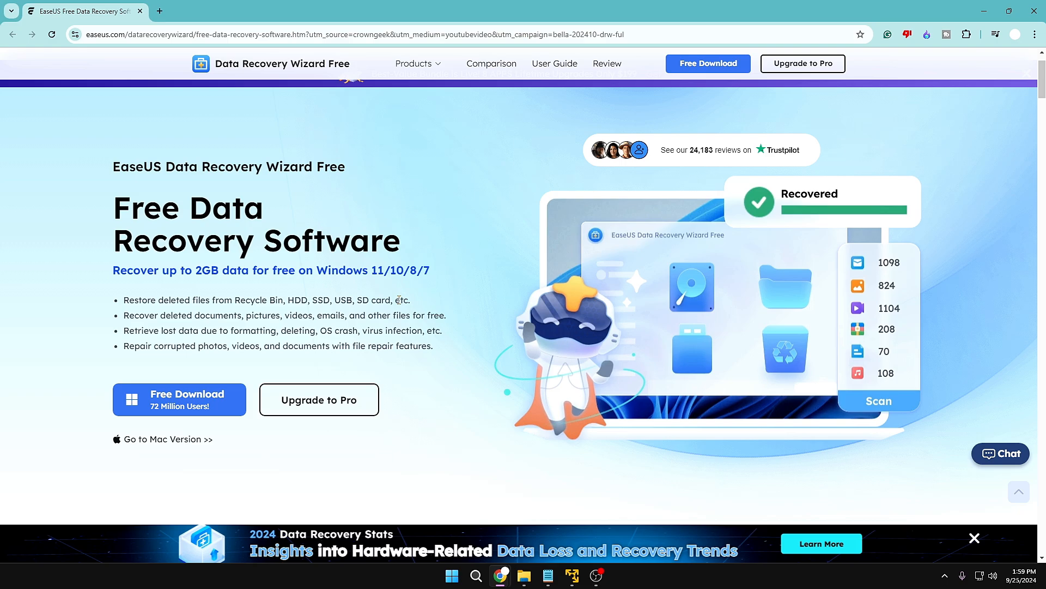
{"action": "left_click", "coordinate": [803, 64]}
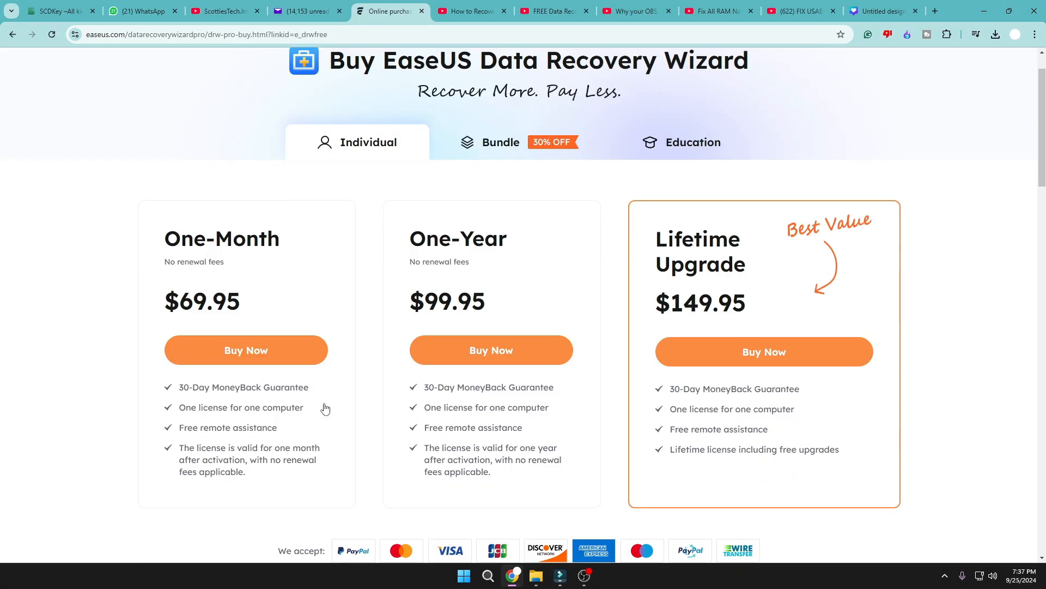
{"action": "scroll", "scroll_direction": "down", "scroll_amount": 3}
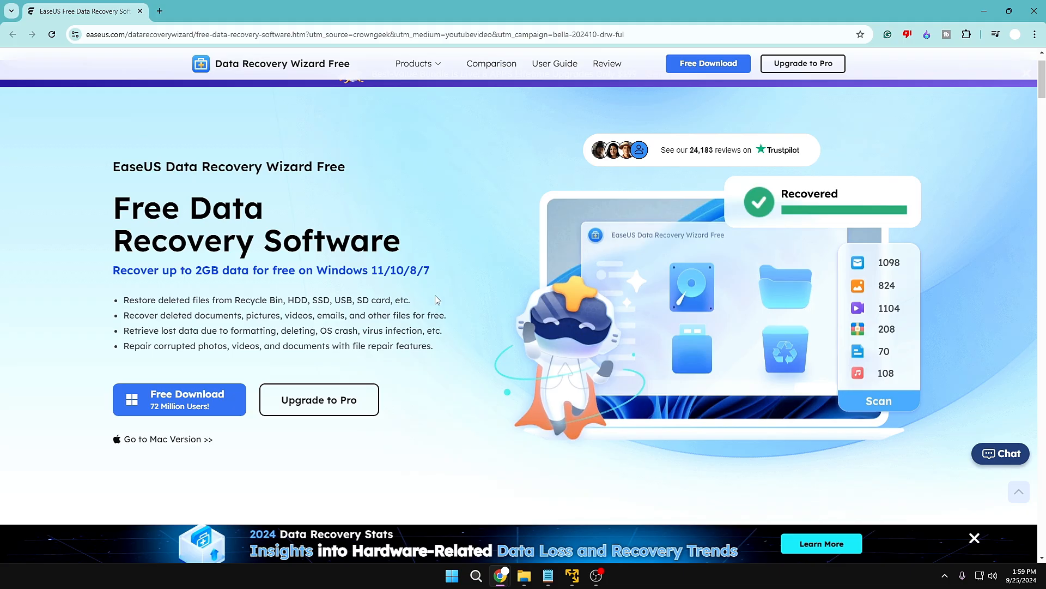
Download and launch the free Windows version of Data Recovery Wizard
{"action": "left_click", "coordinate": [179, 399]}
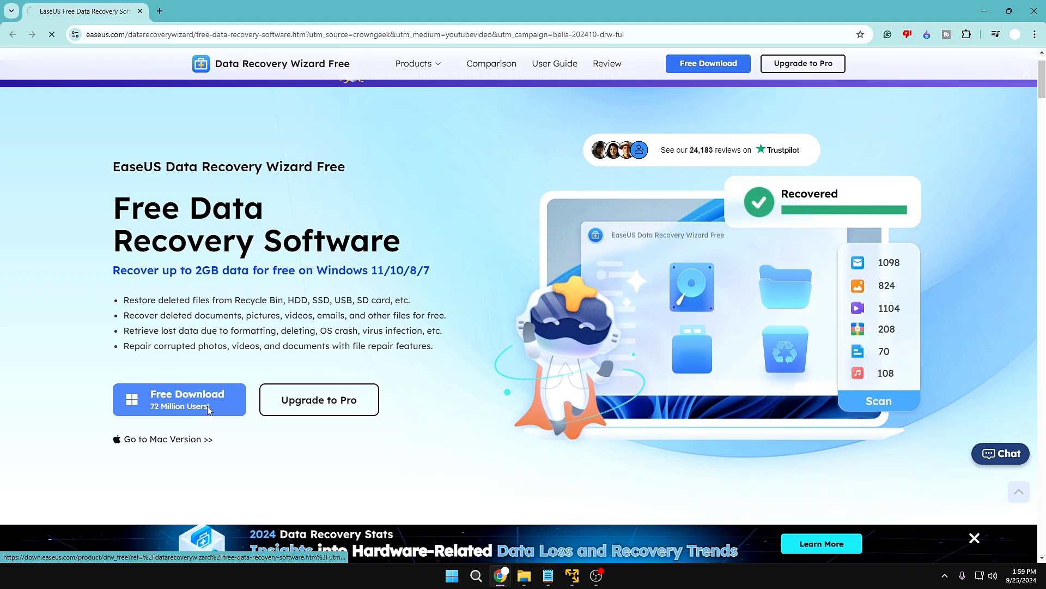
{"action": "left_click", "coordinate": [995, 34]}
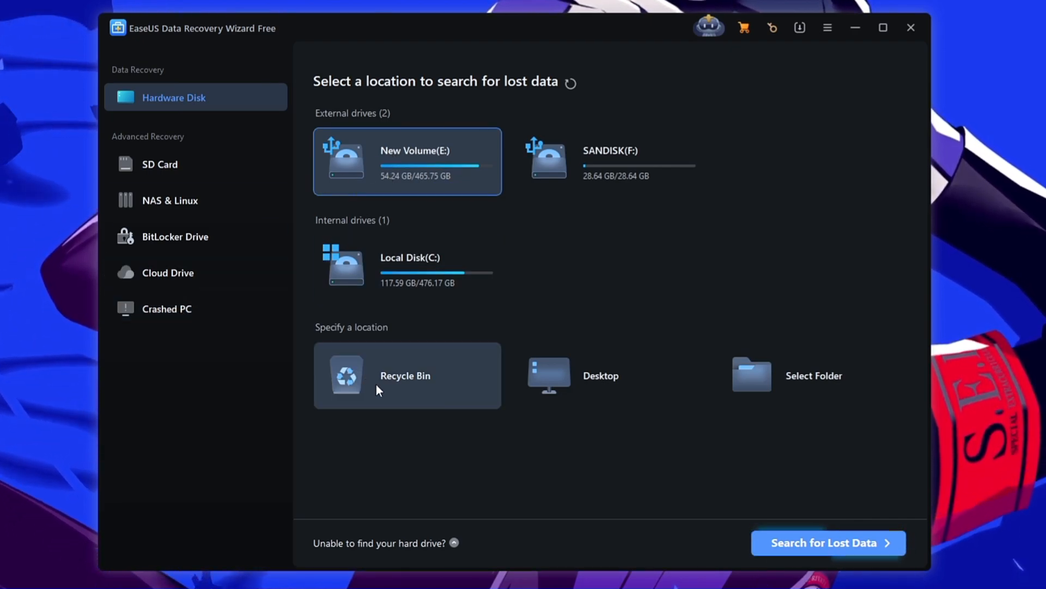
{"action": "mouse_move", "coordinate": [399, 414]}
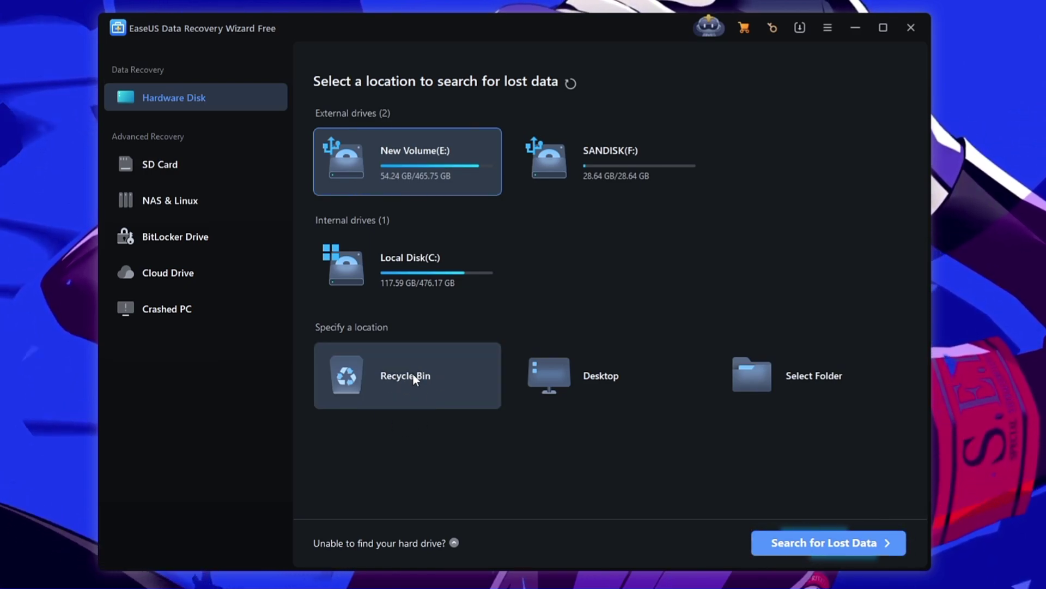
{"action": "mouse_move", "coordinate": [781, 381]}
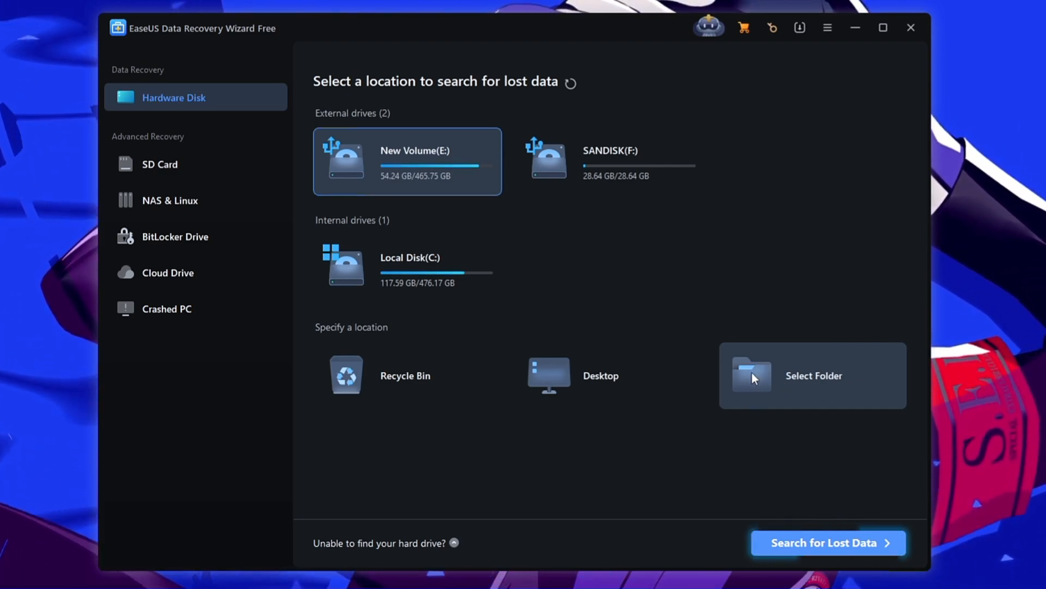
Pick a search location for lost data in Data Recovery Wizard
{"action": "left_click", "coordinate": [709, 27]}
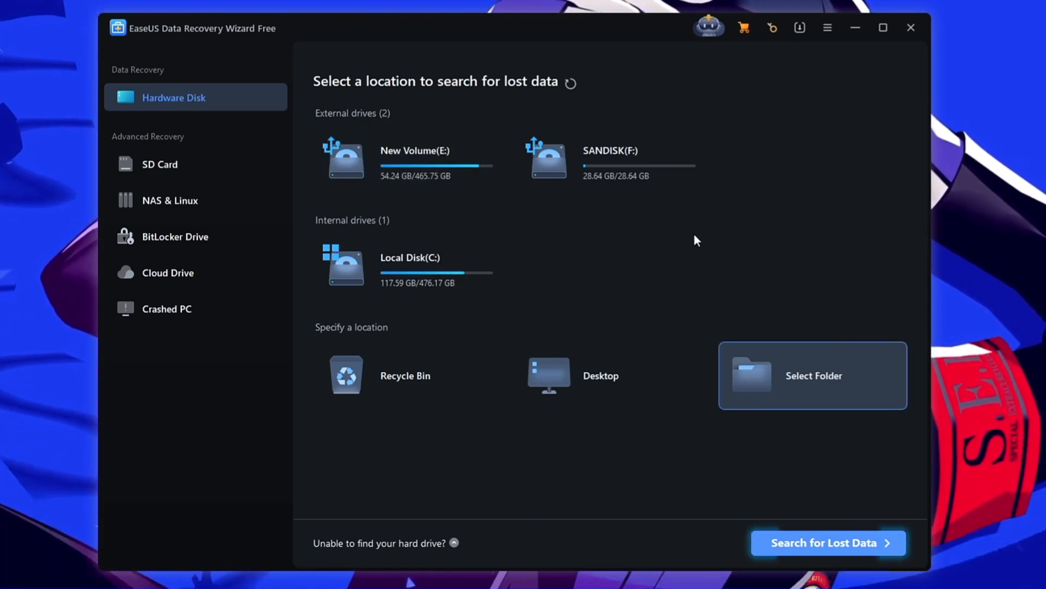
{"action": "mouse_move", "coordinate": [485, 90]}
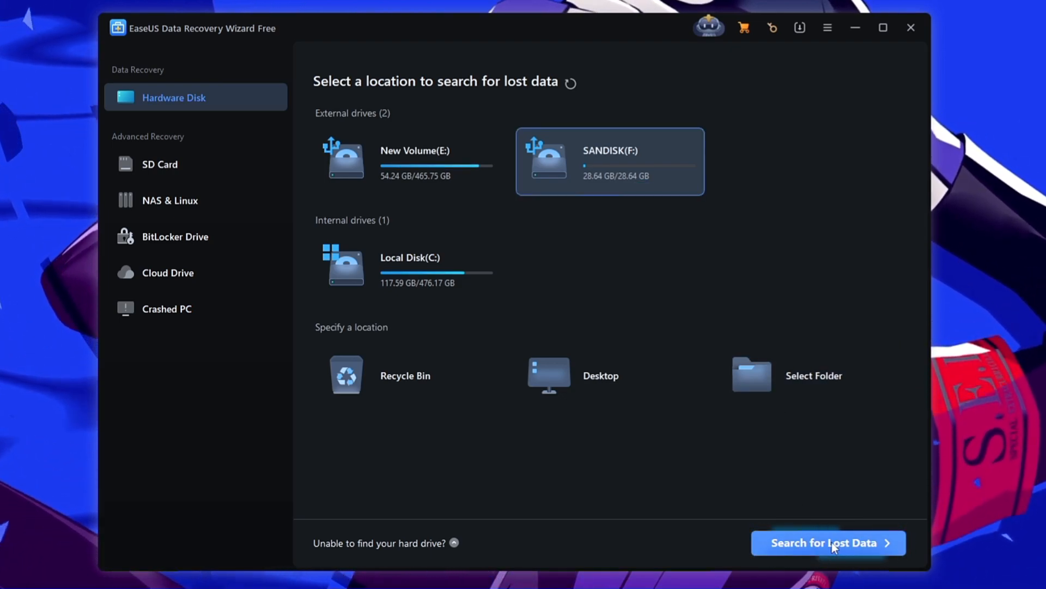
Scan SANDISK for lost data and view results under the Type tab
{"action": "left_click", "coordinate": [828, 543]}
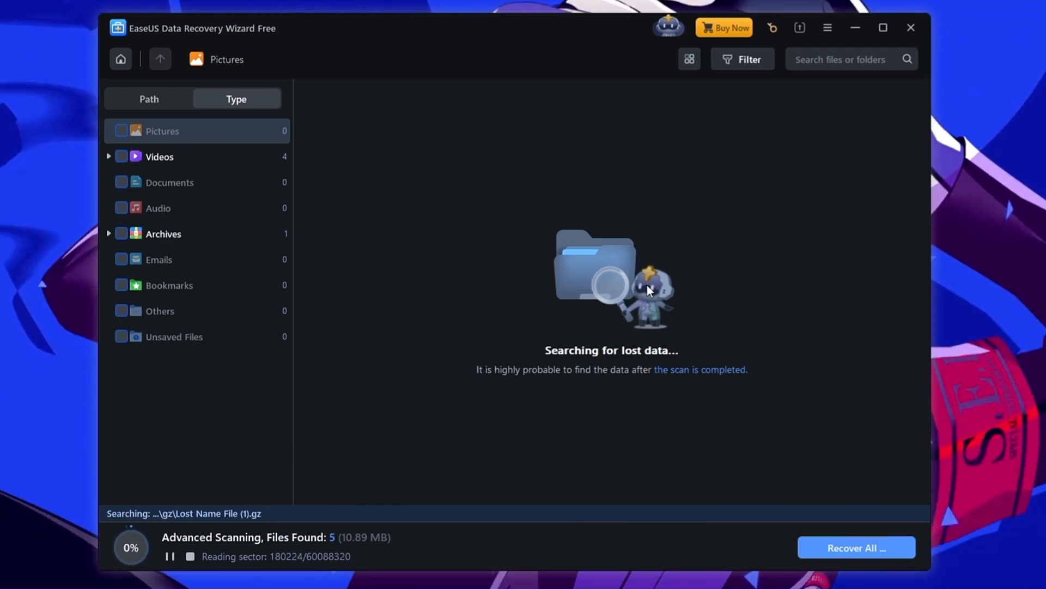
{"action": "mouse_move", "coordinate": [375, 339]}
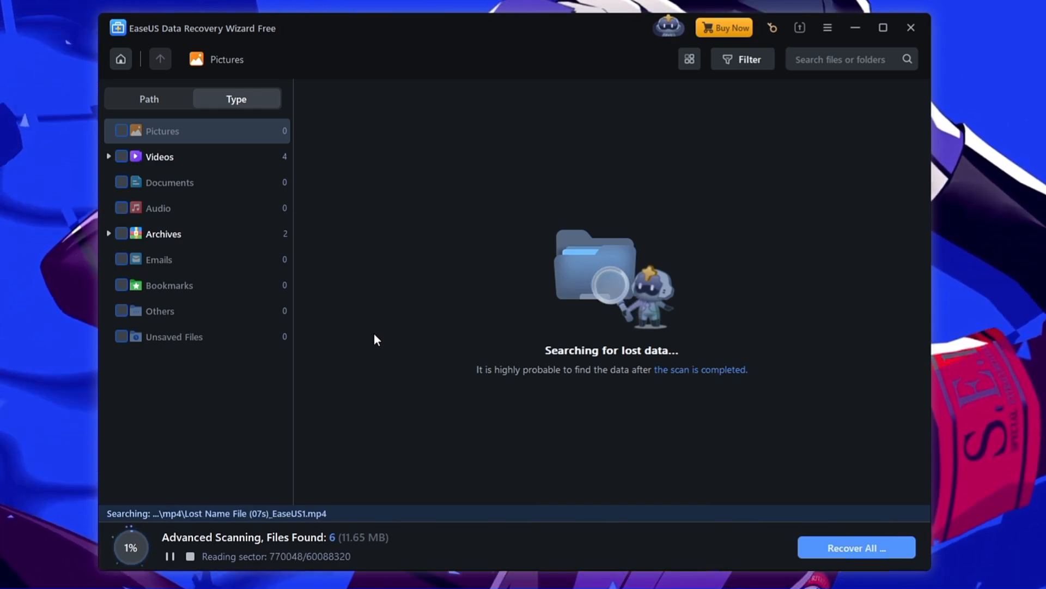
{"action": "left_click", "coordinate": [161, 131]}
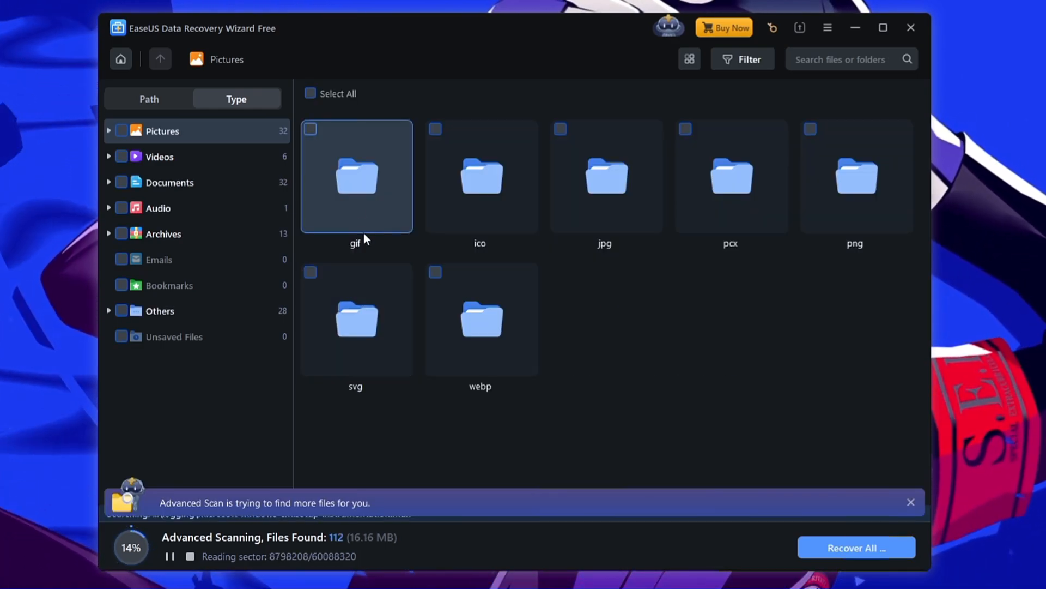
{"action": "mouse_move", "coordinate": [327, 240]}
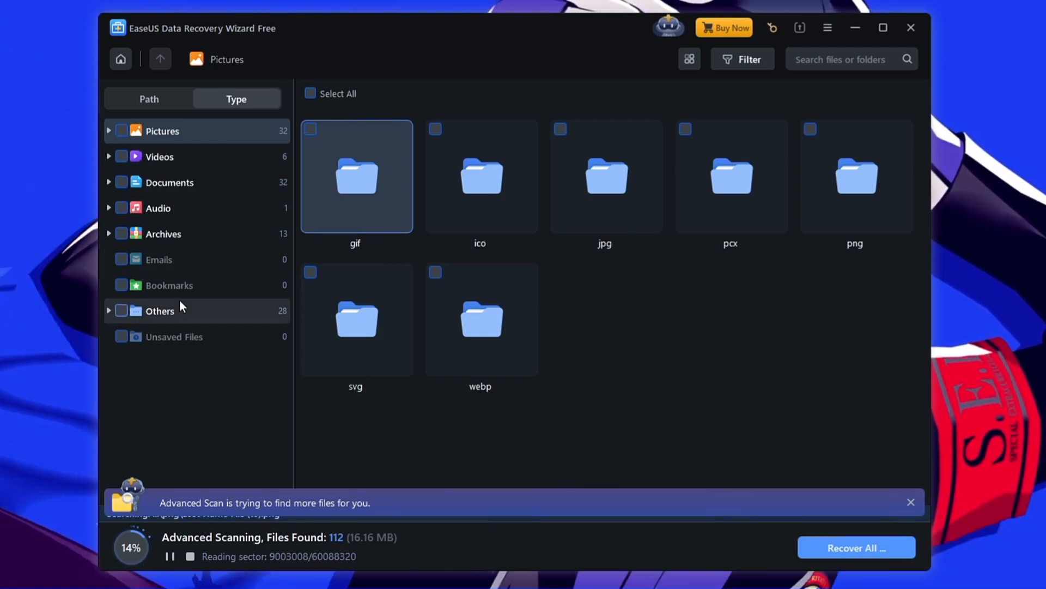
{"action": "mouse_move", "coordinate": [197, 162]}
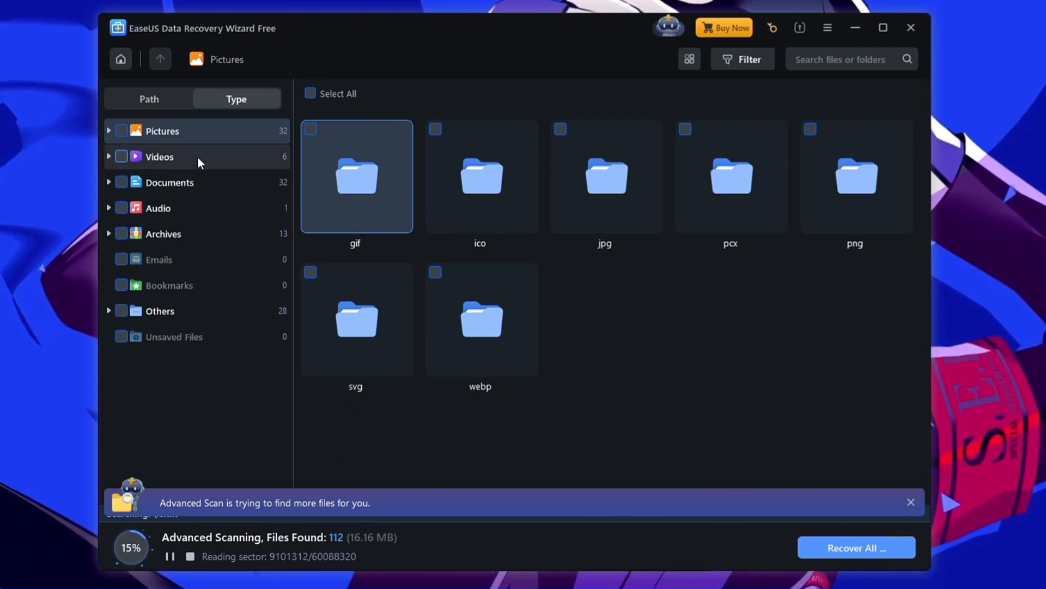
{"action": "mouse_move", "coordinate": [220, 215]}
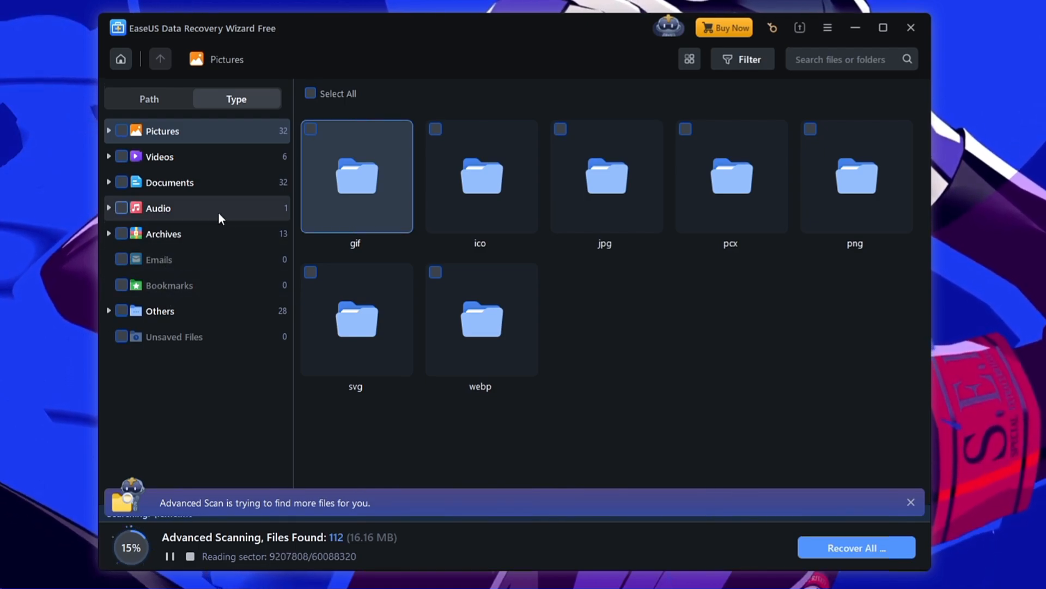
{"action": "mouse_move", "coordinate": [211, 156]}
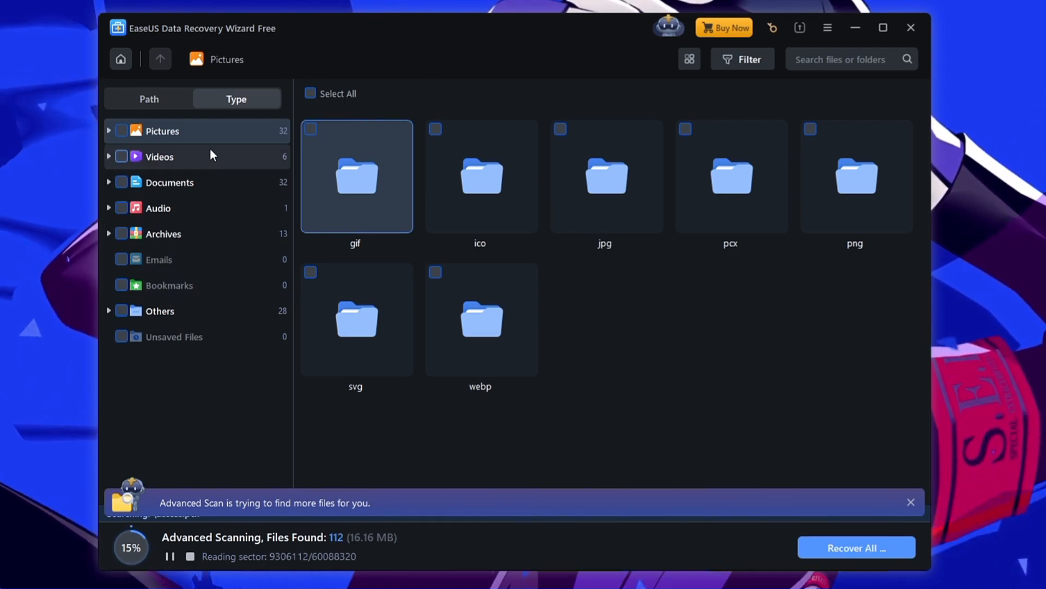
{"action": "mouse_move", "coordinate": [197, 139]}
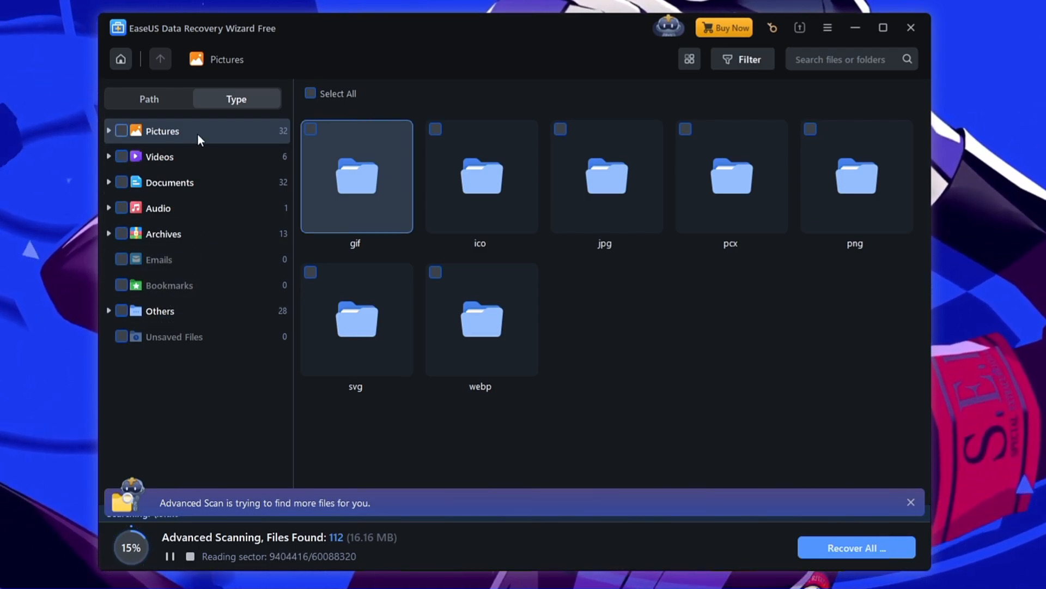
{"action": "mouse_move", "coordinate": [184, 214]}
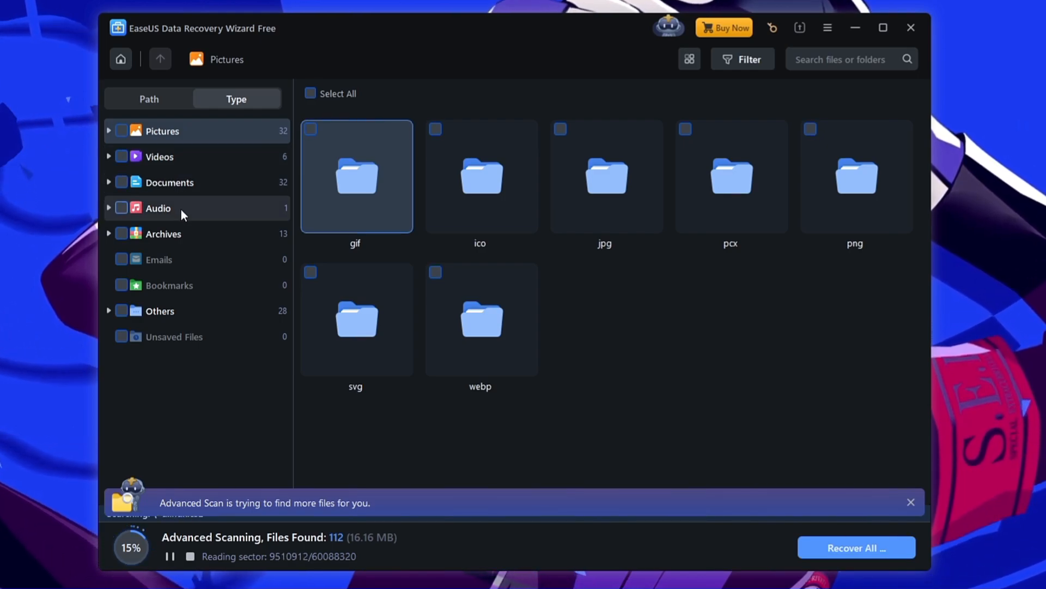
{"action": "mouse_move", "coordinate": [181, 237]}
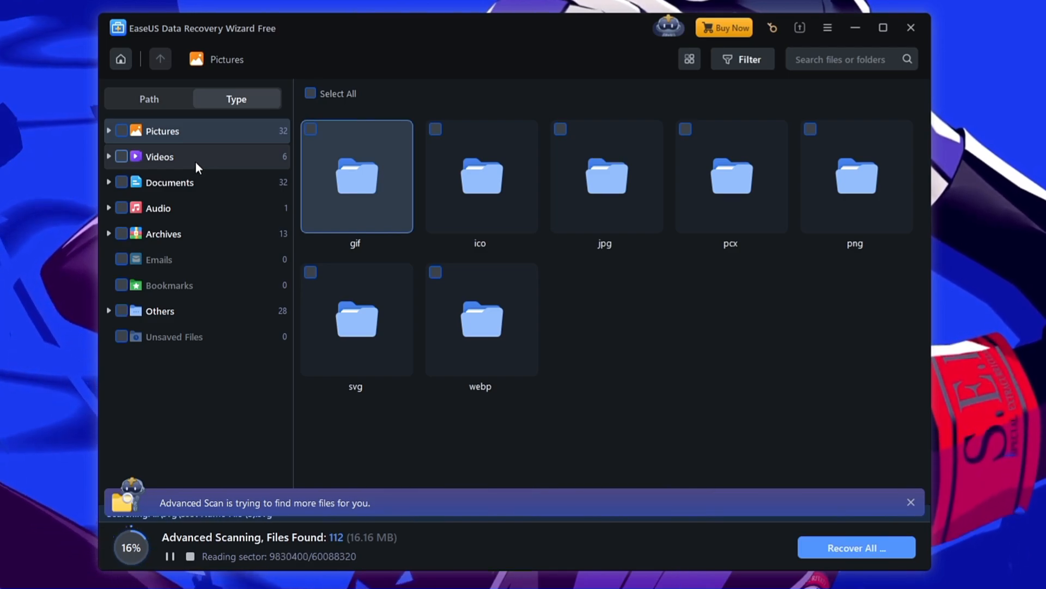
Show the Videos results and open the mp4 folder with four videos
{"action": "left_click", "coordinate": [159, 156]}
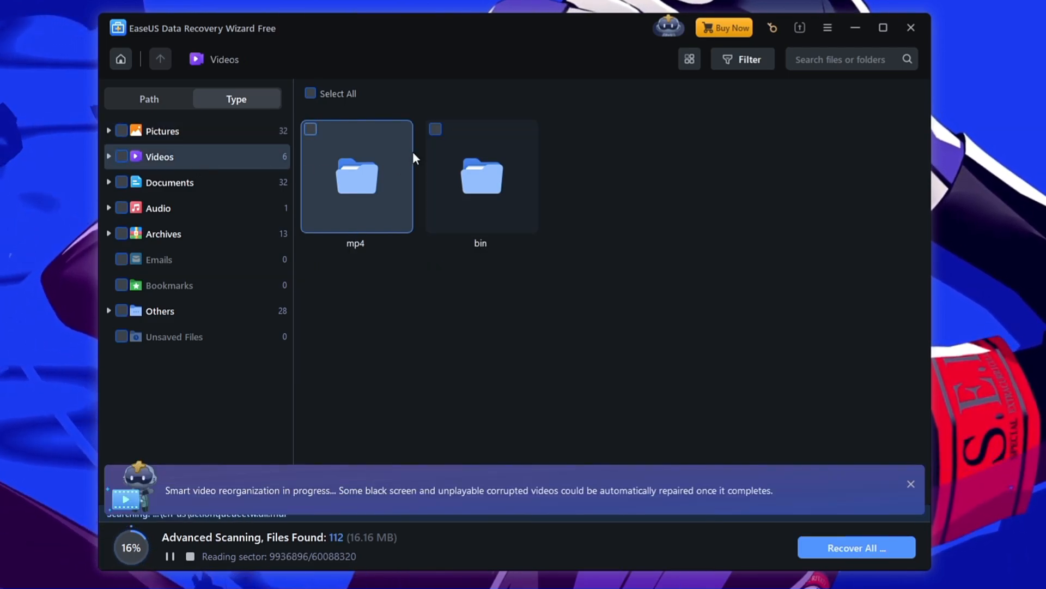
{"action": "mouse_move", "coordinate": [347, 209]}
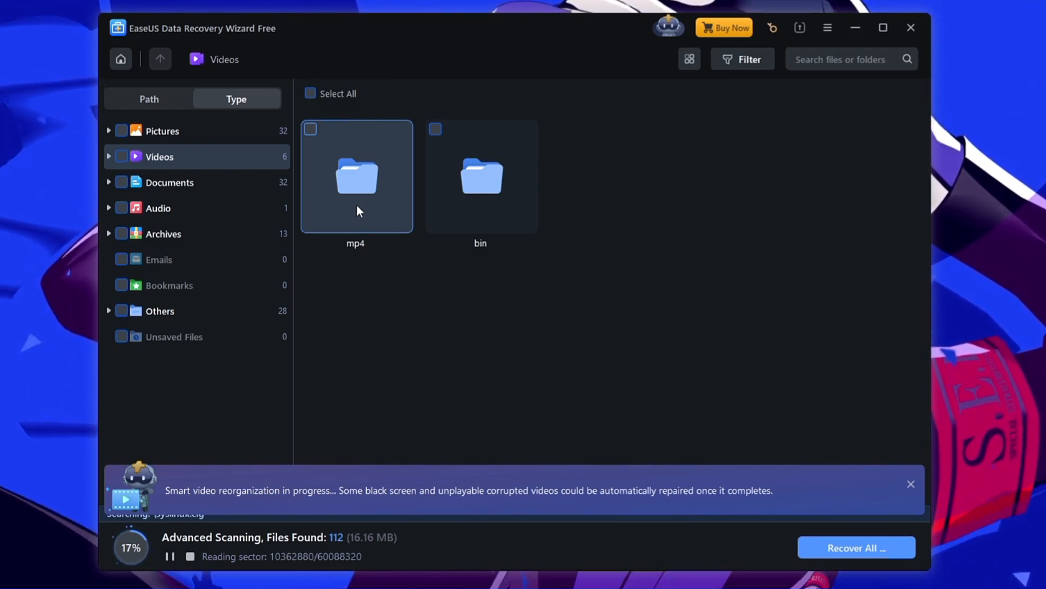
{"action": "double_click", "coordinate": [356, 176]}
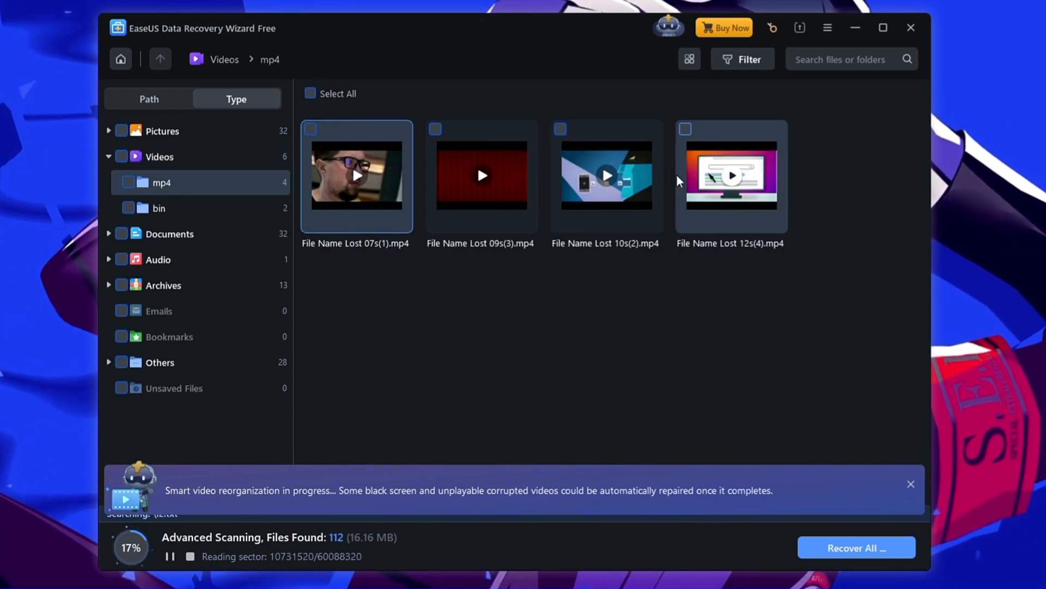
{"action": "mouse_move", "coordinate": [364, 185]}
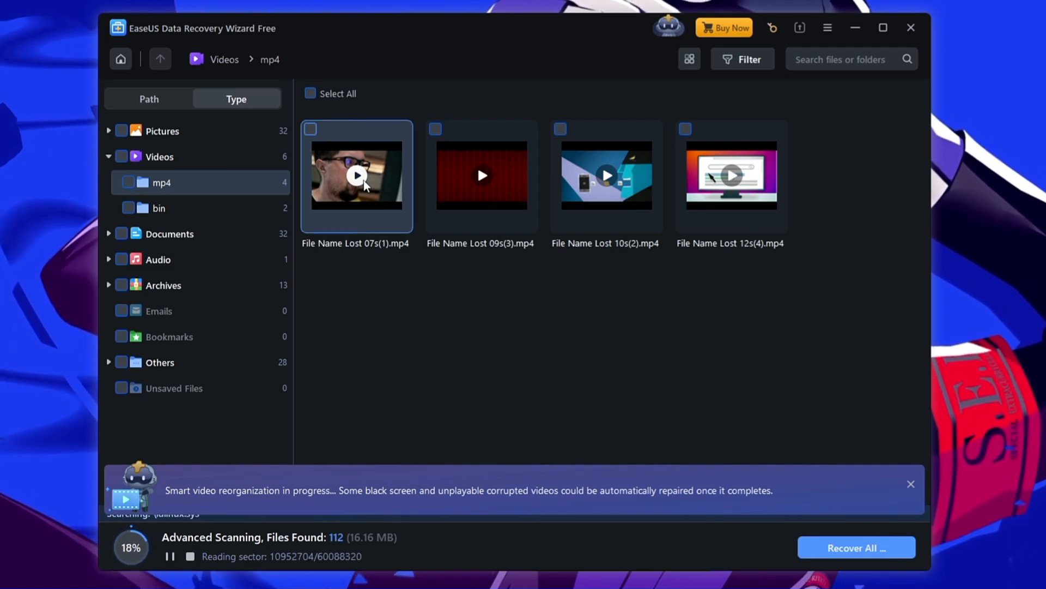
{"action": "mouse_move", "coordinate": [390, 217]}
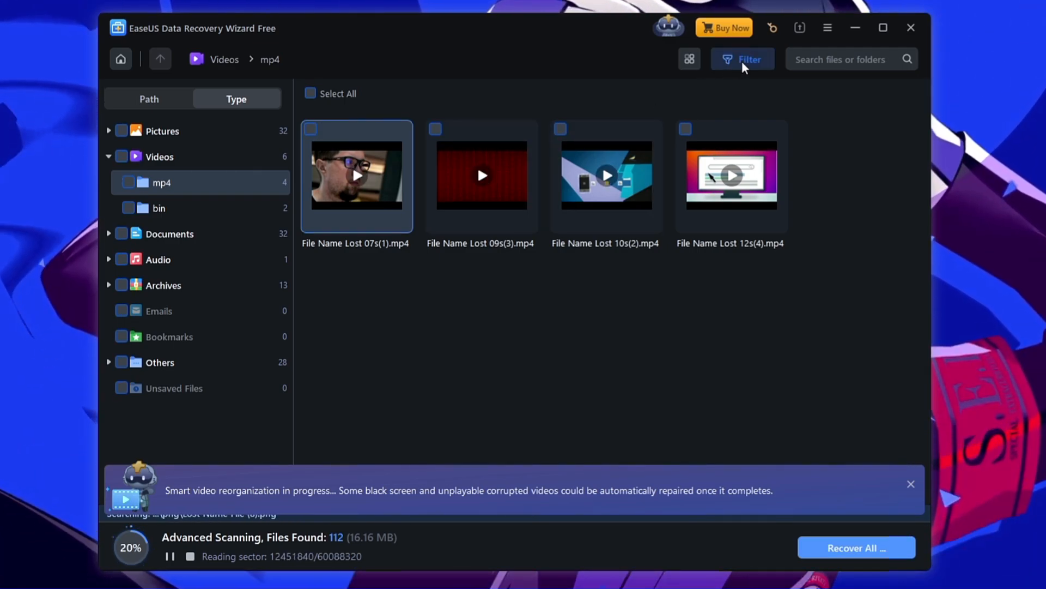
Show the file filters, close the Date Modified dropdown, and reopen the mp4 folder
{"action": "left_click", "coordinate": [742, 59]}
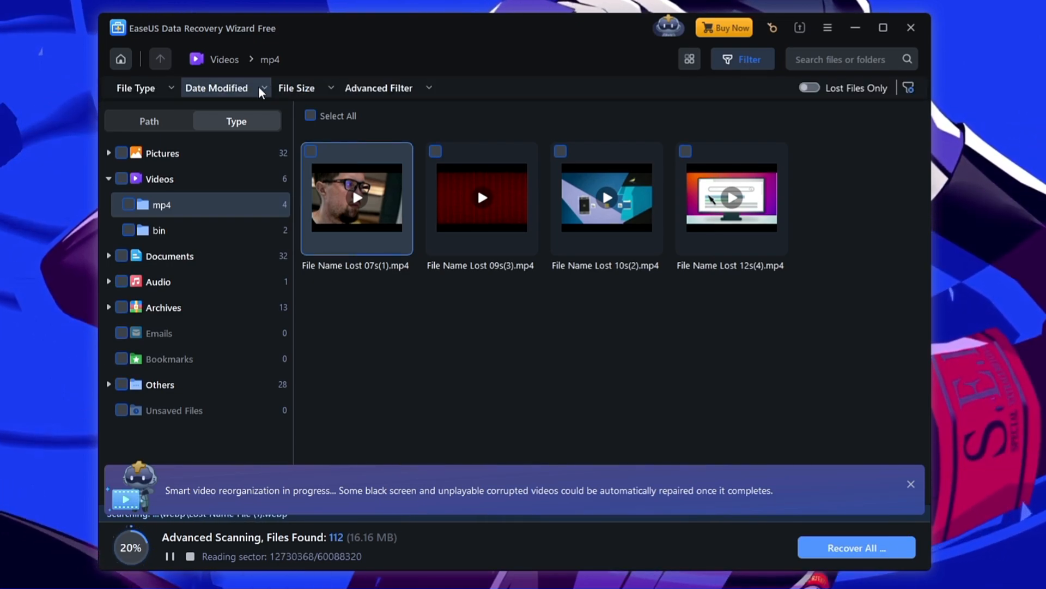
{"action": "left_click", "coordinate": [224, 87]}
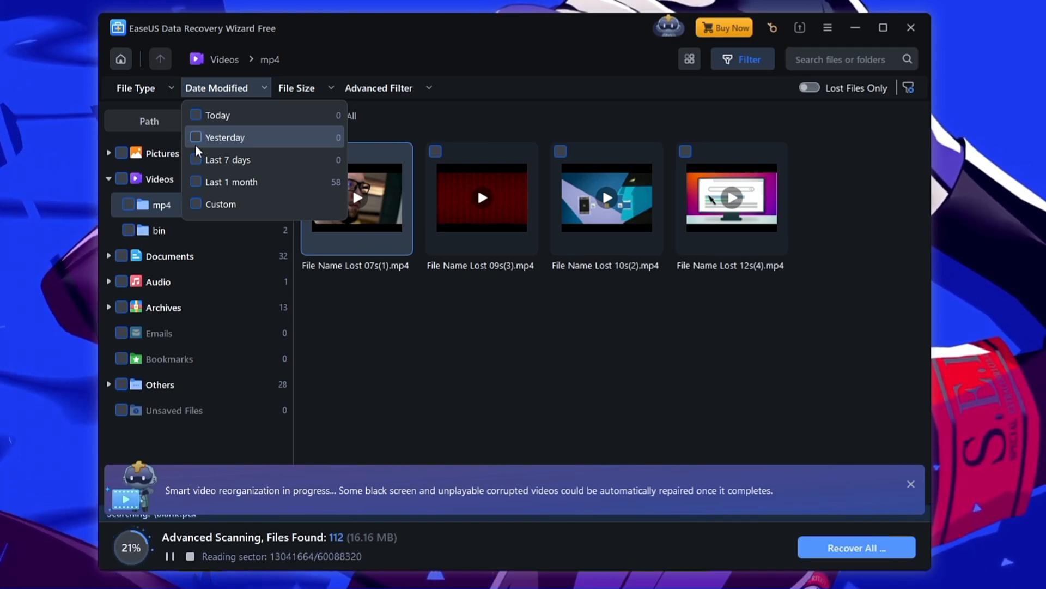
{"action": "left_click", "coordinate": [225, 59]}
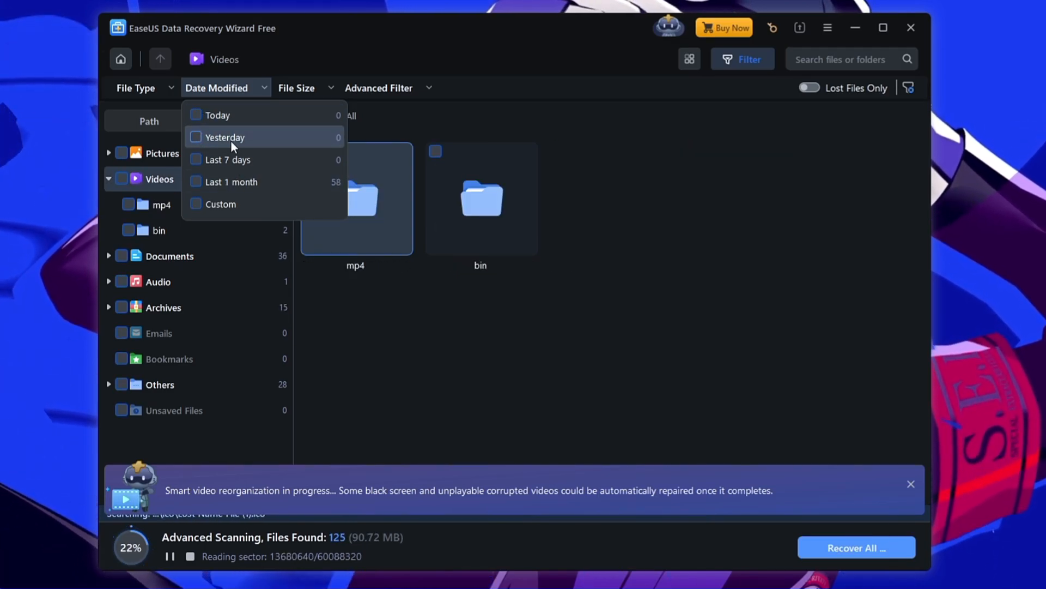
{"action": "mouse_move", "coordinate": [244, 115]}
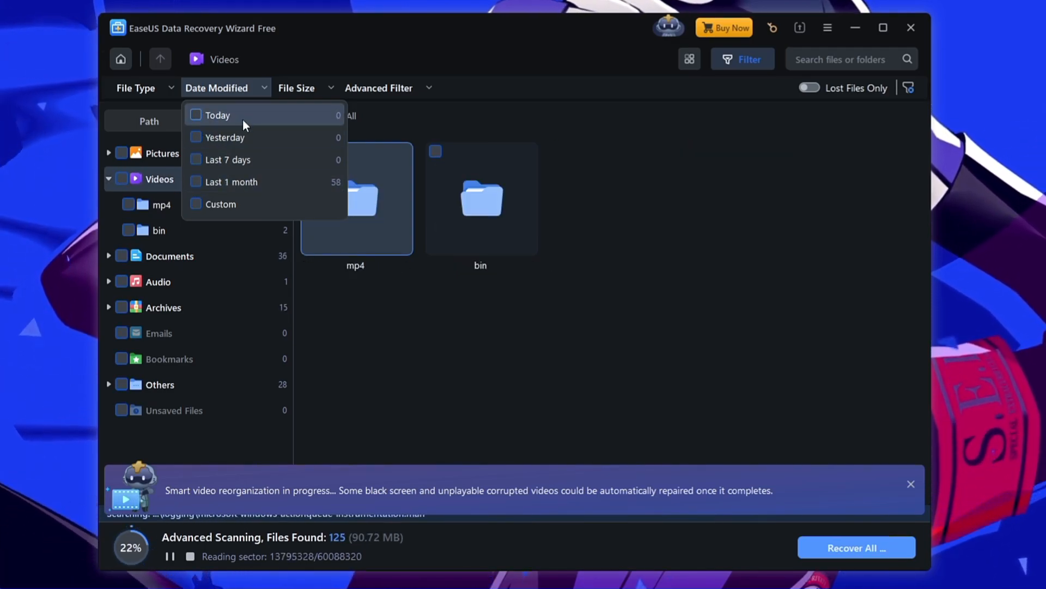
{"action": "mouse_move", "coordinate": [374, 287]}
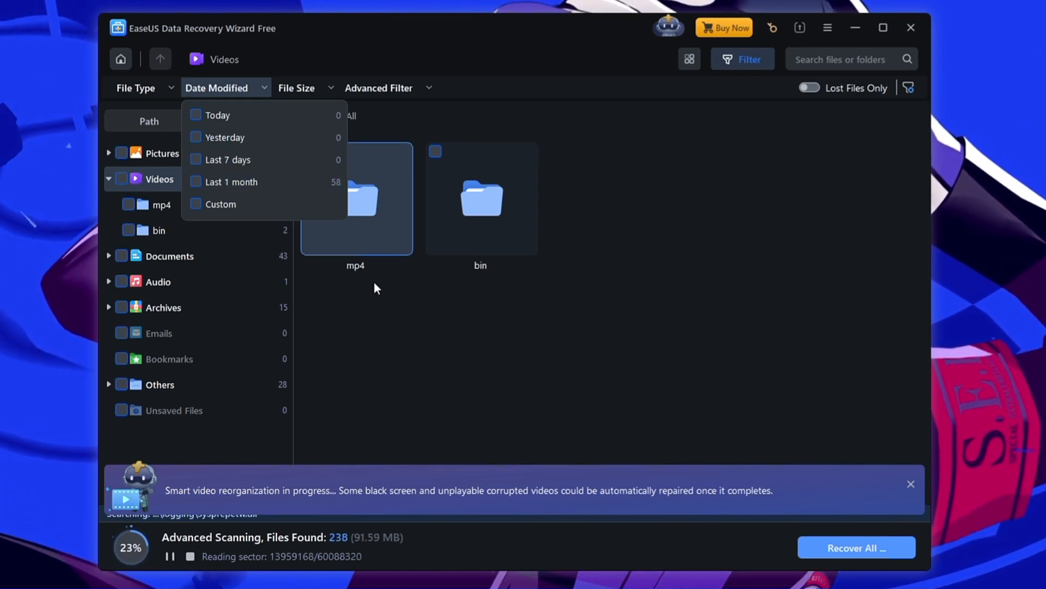
{"action": "left_click", "coordinate": [375, 288]}
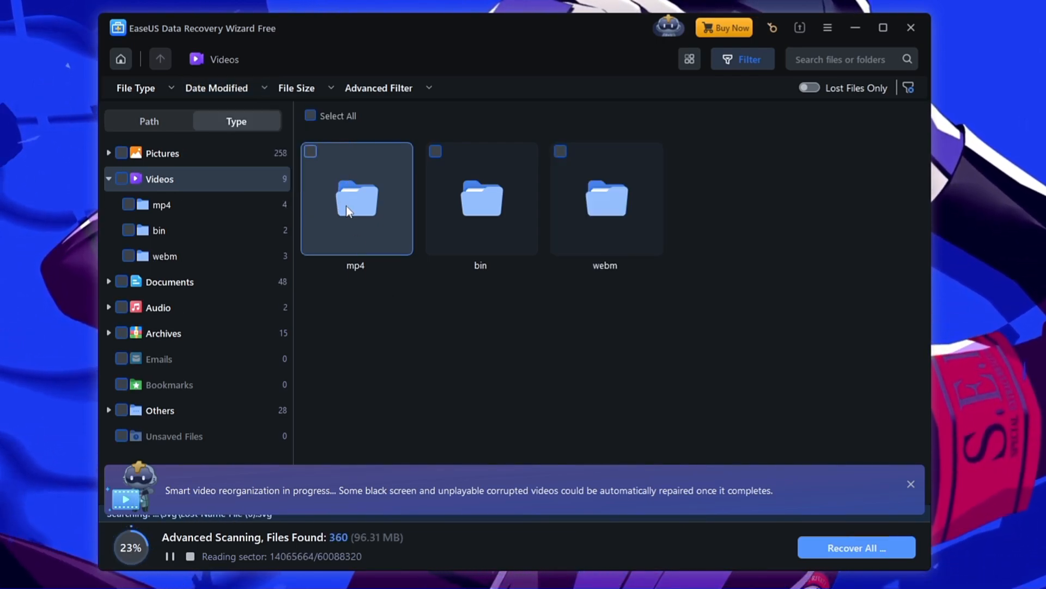
{"action": "double_click", "coordinate": [356, 198]}
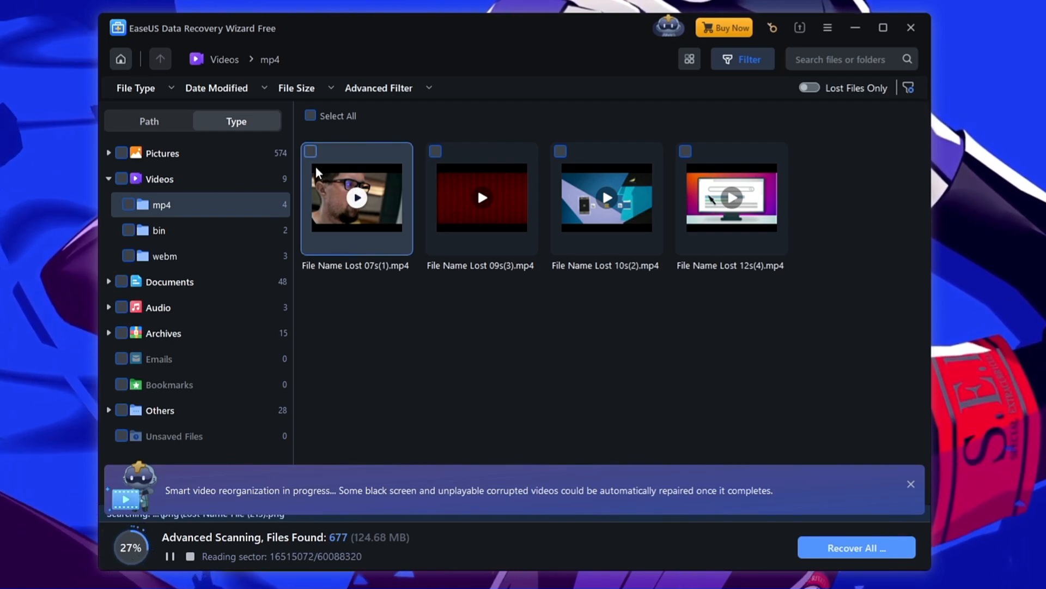
Tick the first video, then Select All to select four mp4s (7.33 MB)
{"action": "left_click", "coordinate": [309, 151]}
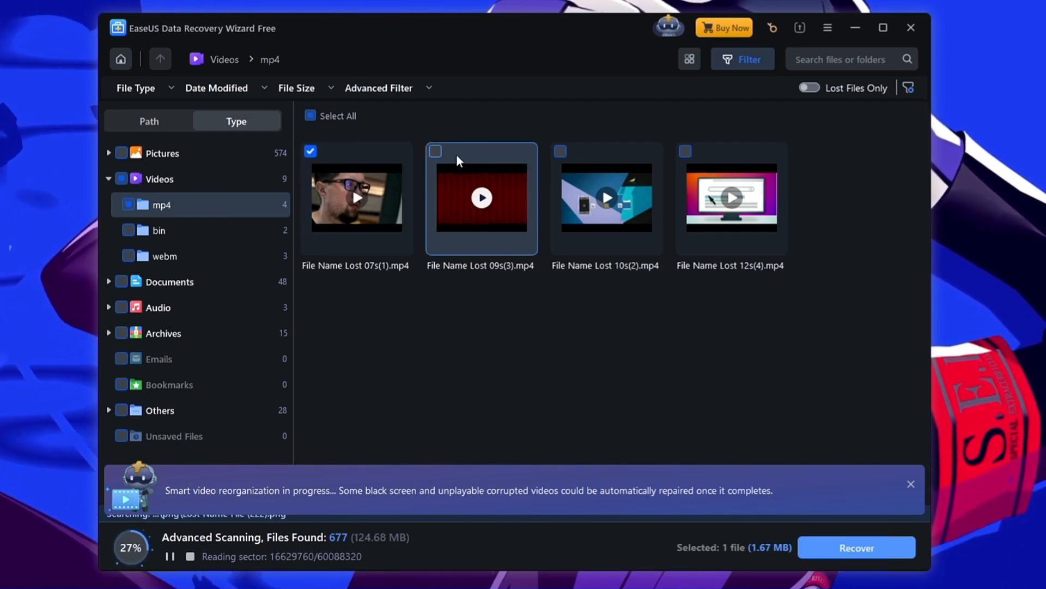
{"action": "left_click", "coordinate": [310, 115]}
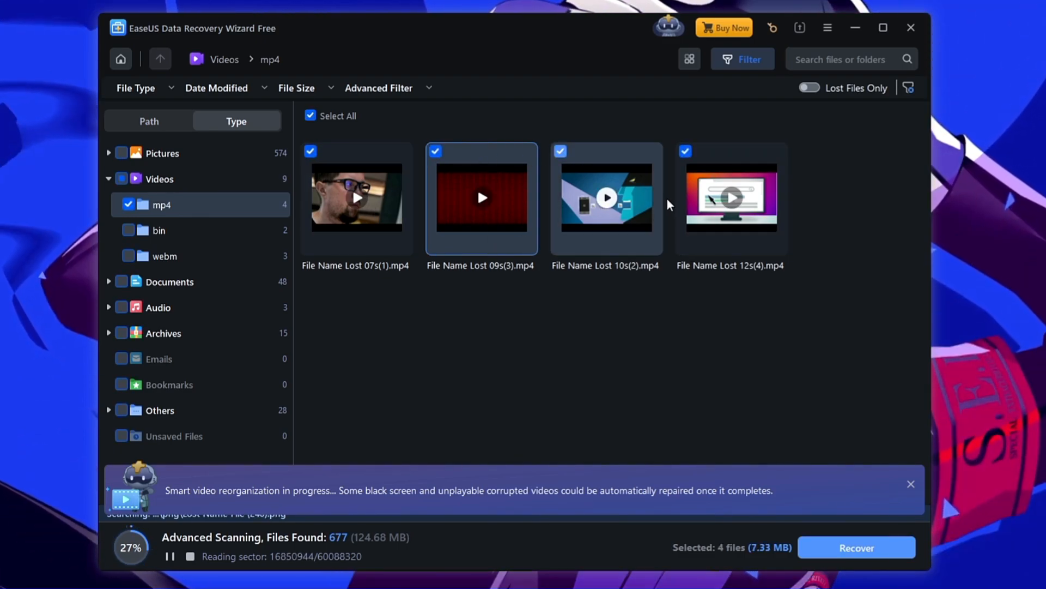
{"action": "mouse_move", "coordinate": [643, 229]}
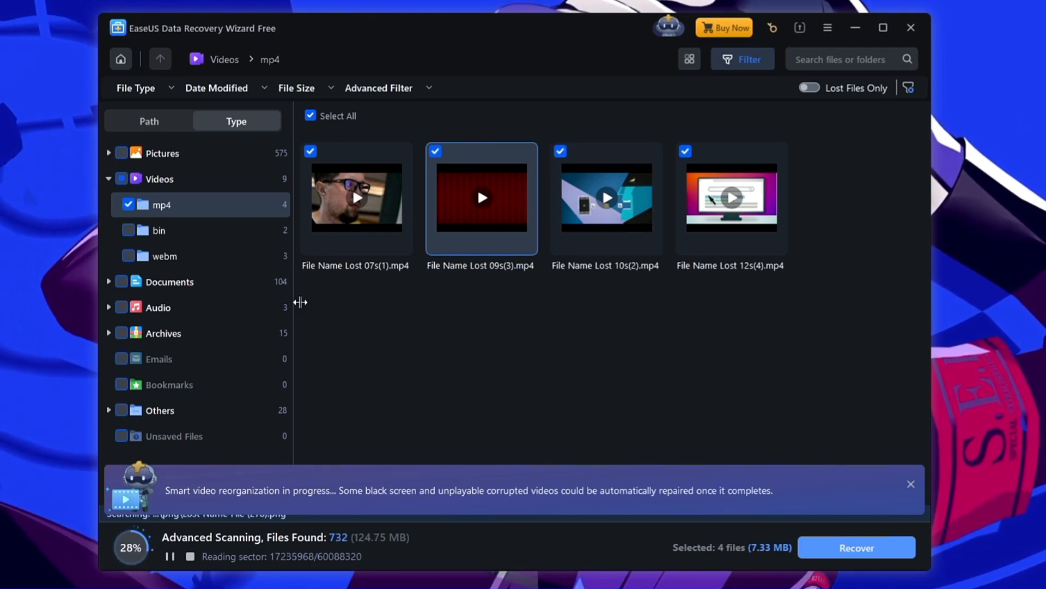
{"action": "mouse_move", "coordinate": [844, 556]}
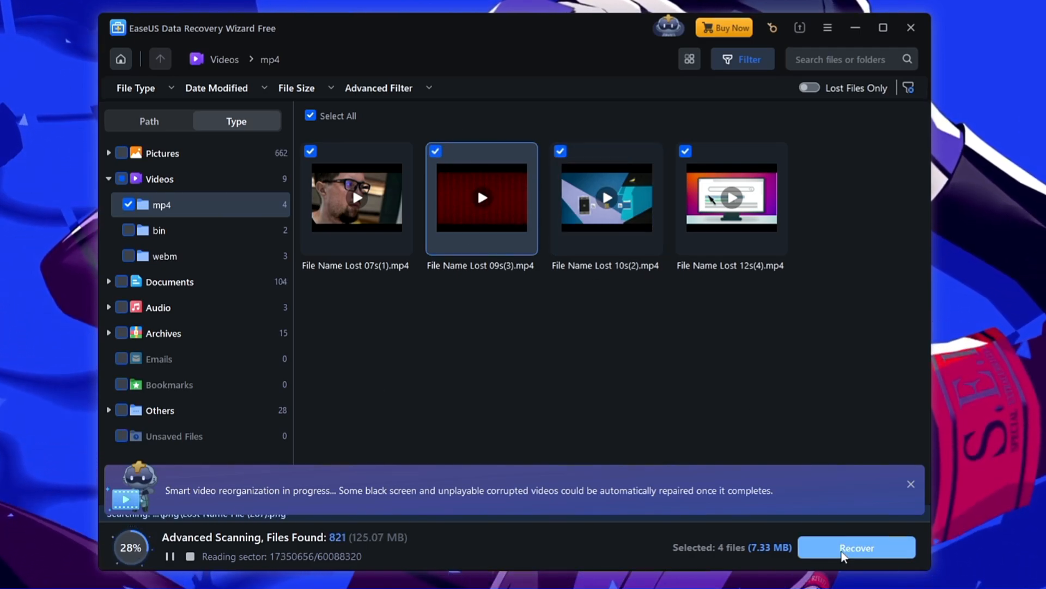
Recover the four marked mp4 videos (7.33 MB), saving them to Local Disk (C:)
{"action": "left_click", "coordinate": [857, 547]}
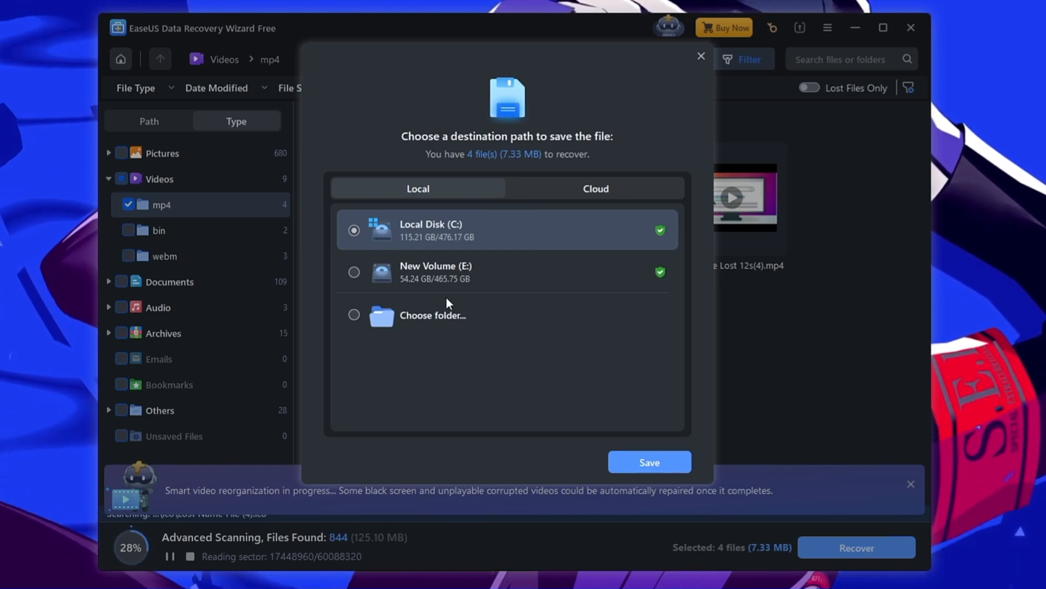
{"action": "mouse_move", "coordinate": [428, 259]}
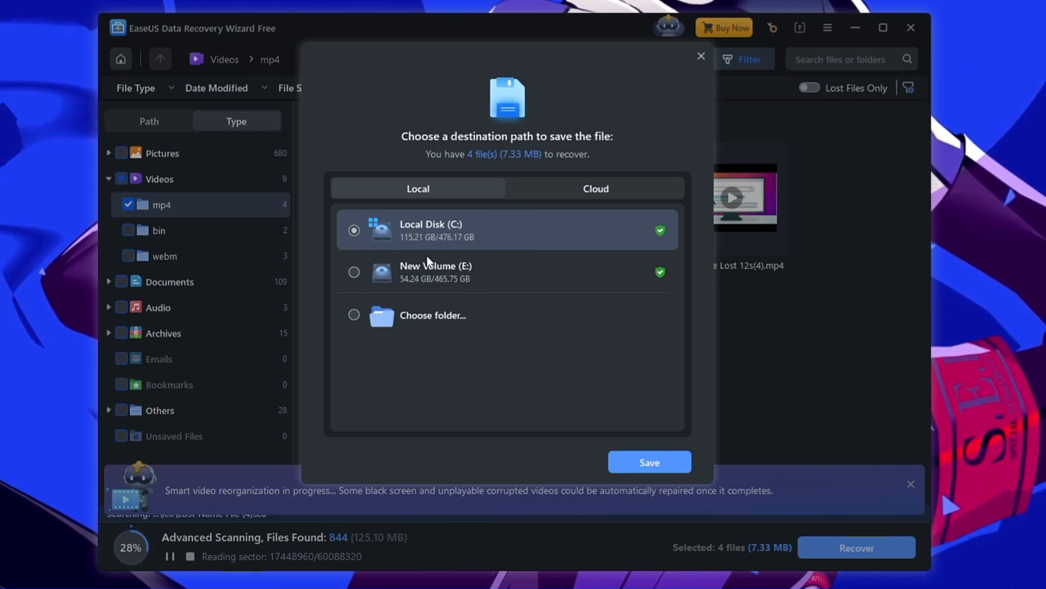
{"action": "mouse_move", "coordinate": [648, 462]}
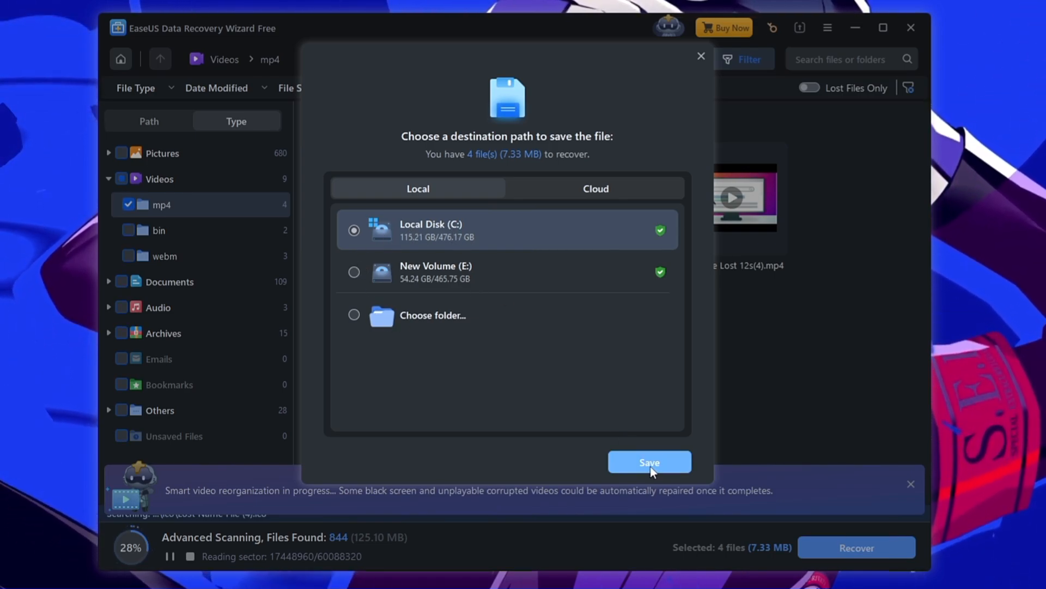
{"action": "left_click", "coordinate": [649, 462]}
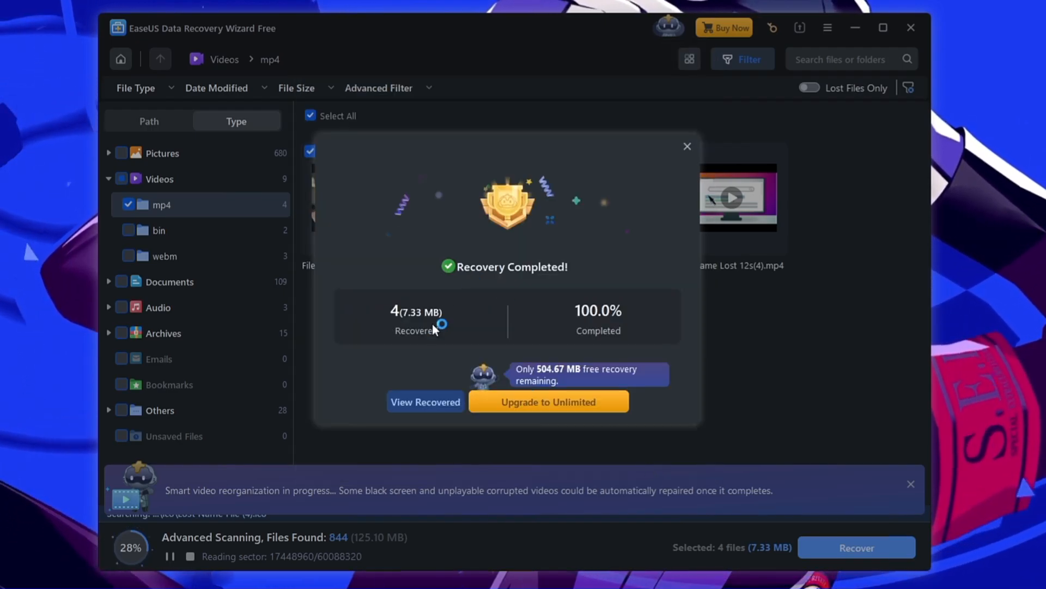
Use View Recovered to show the EaseUS output folder on Local Disk (C:) in File Explorer
{"action": "left_click", "coordinate": [425, 402]}
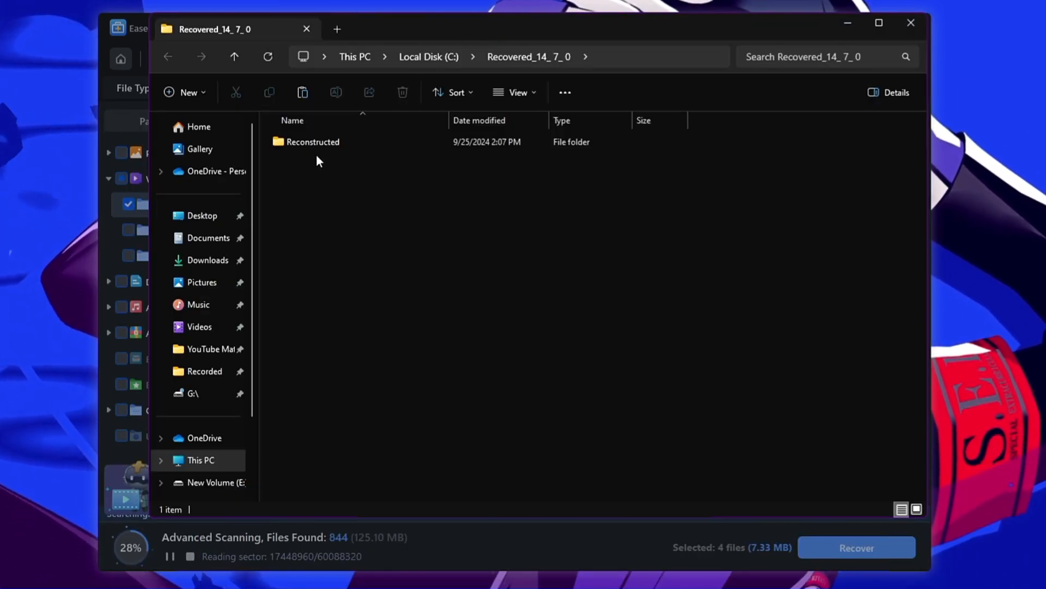
{"action": "mouse_move", "coordinate": [312, 141]}
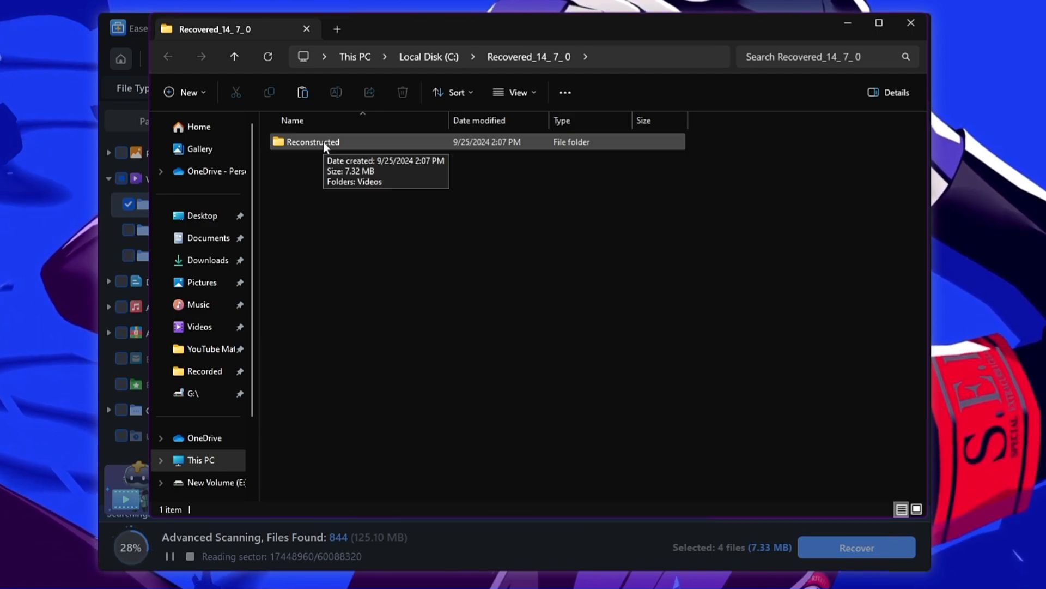
Take the four recovered videos from Reconstructed > Videos and navigate to This PC
{"action": "double_click", "coordinate": [312, 142]}
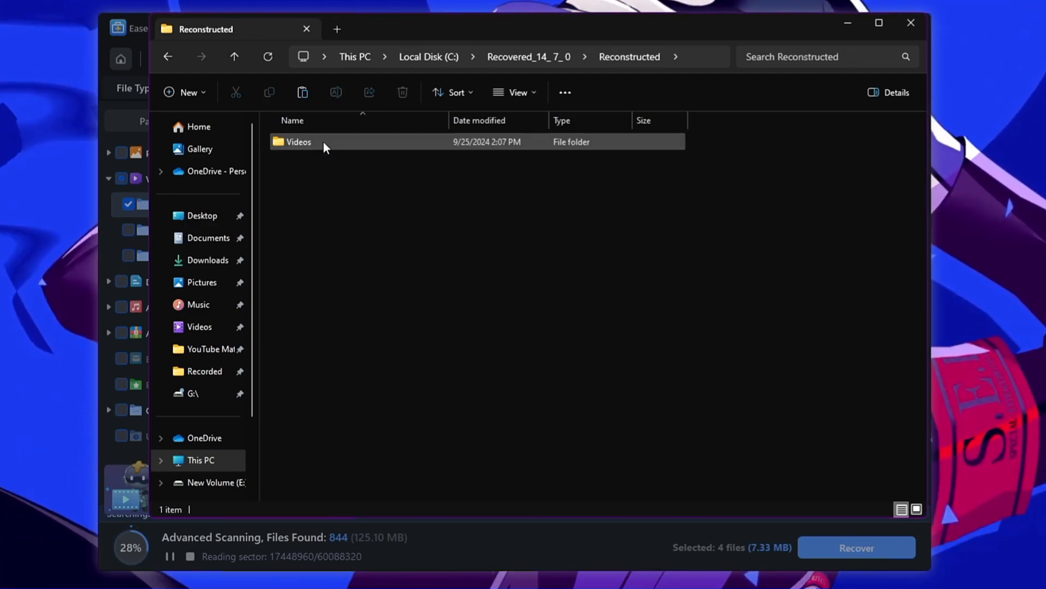
{"action": "double_click", "coordinate": [298, 142]}
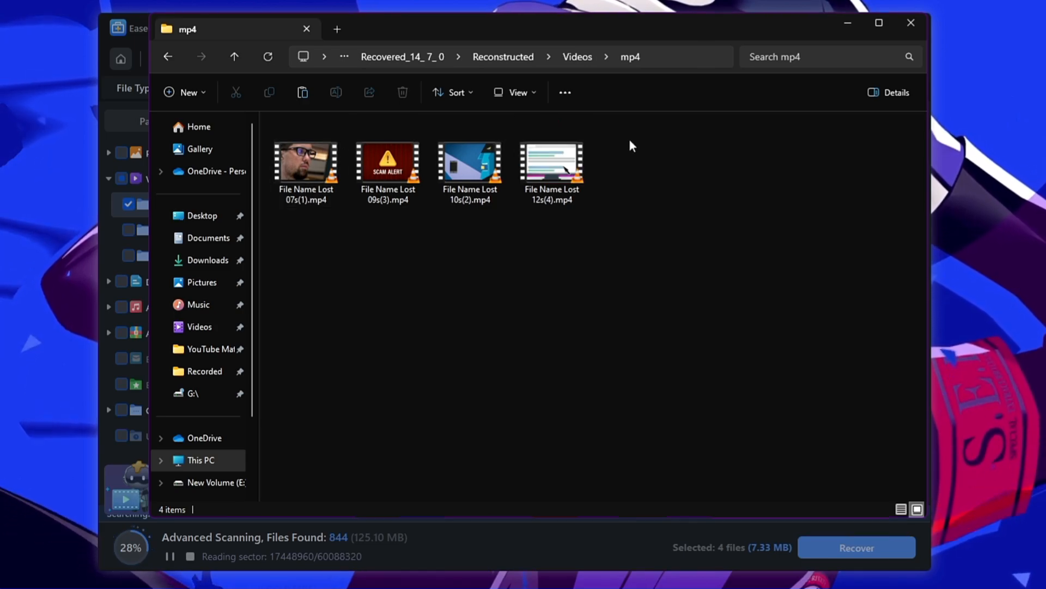
{"action": "mouse_move", "coordinate": [664, 198]}
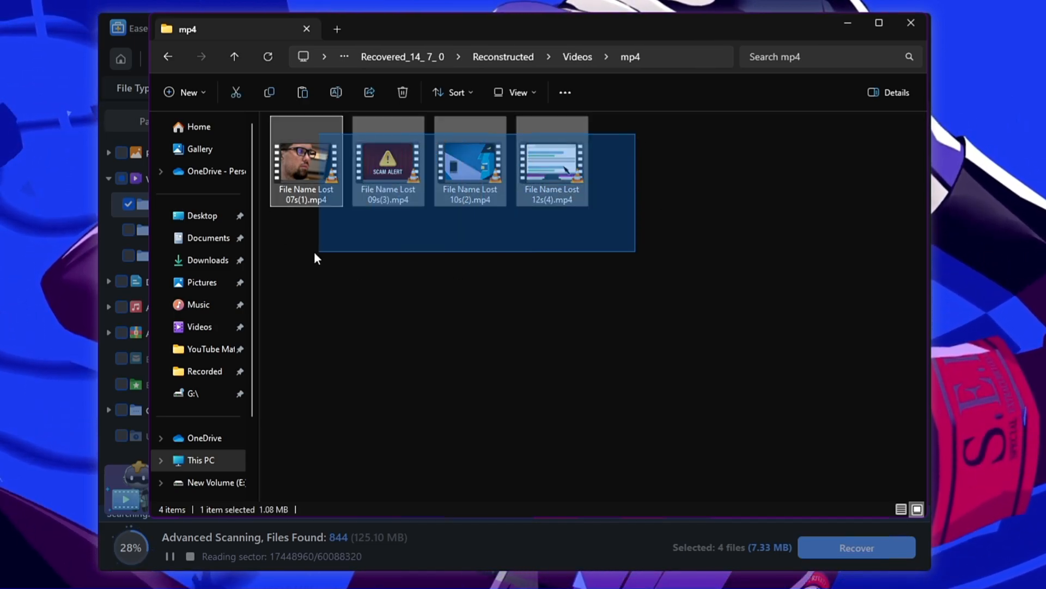
{"action": "right_click", "coordinate": [387, 160]}
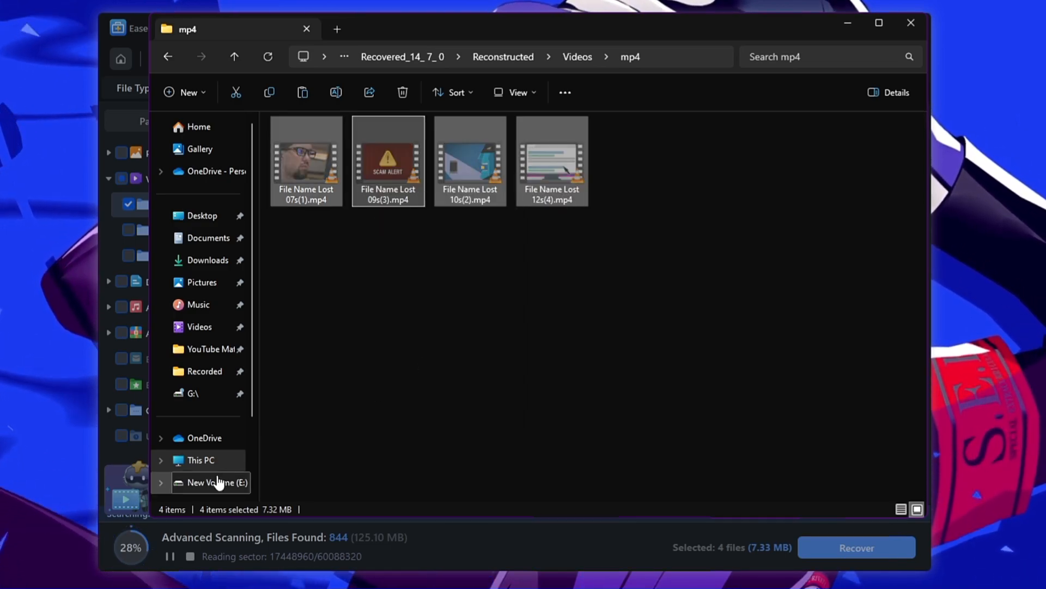
{"action": "left_click", "coordinate": [202, 459]}
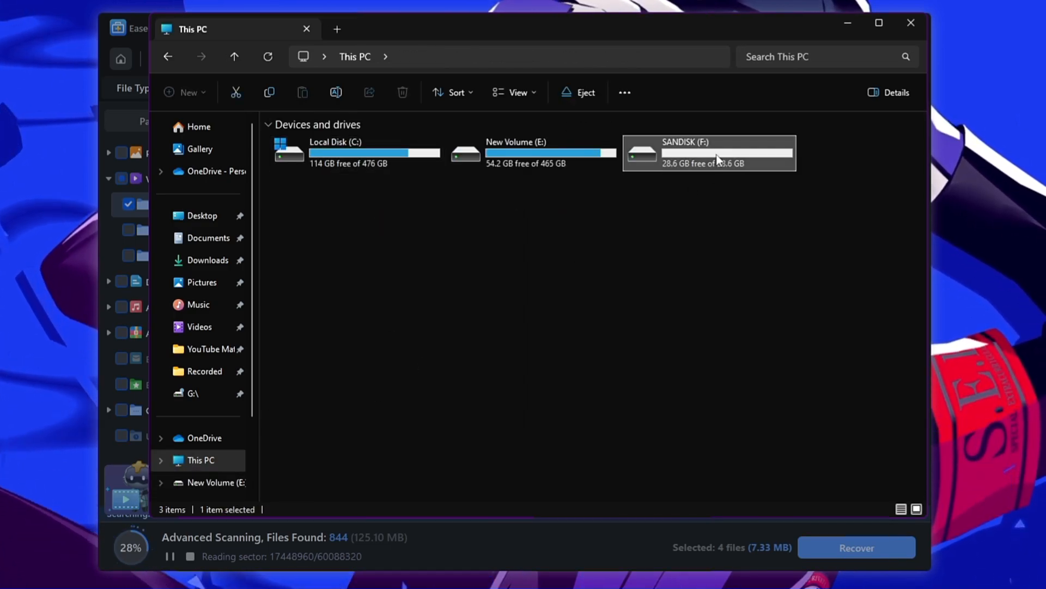
On SANDISK (F:), play the recovered videos in VLC, including 12s(4) and 10s(2)
{"action": "double_click", "coordinate": [708, 152]}
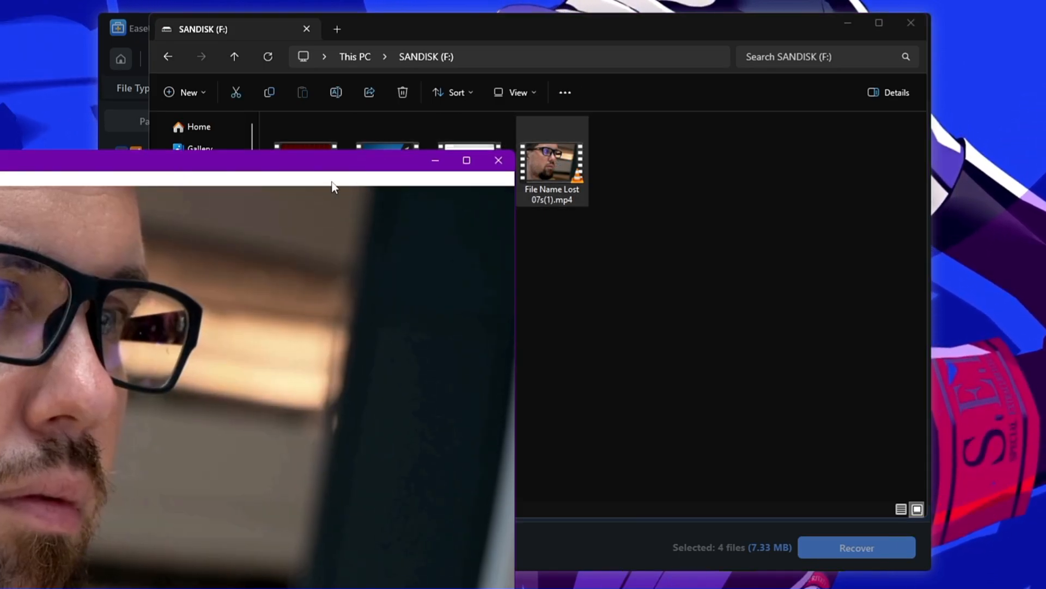
{"action": "left_click", "coordinate": [497, 160]}
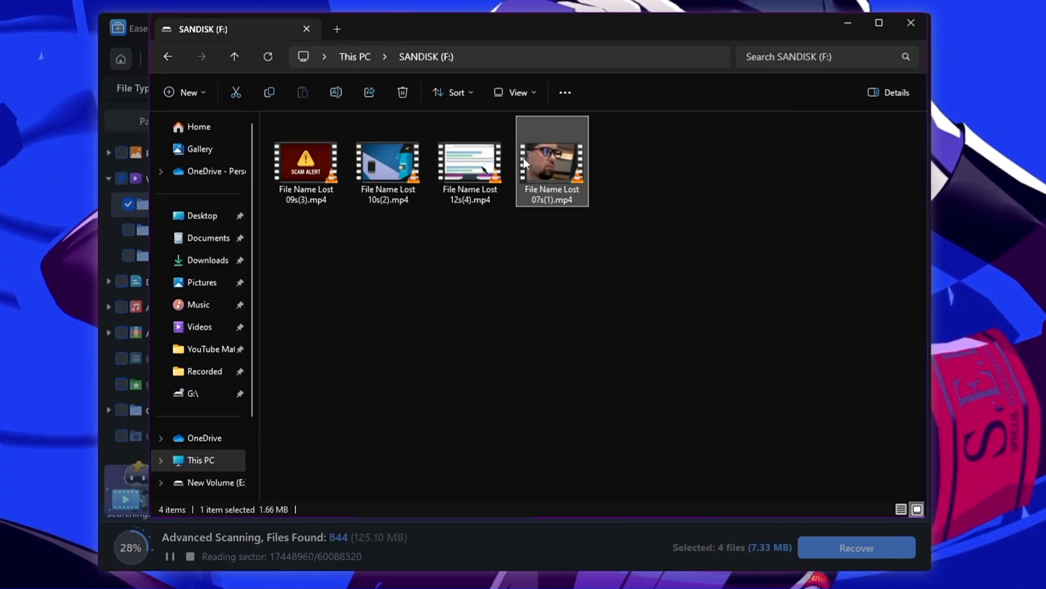
{"action": "left_click", "coordinate": [470, 163]}
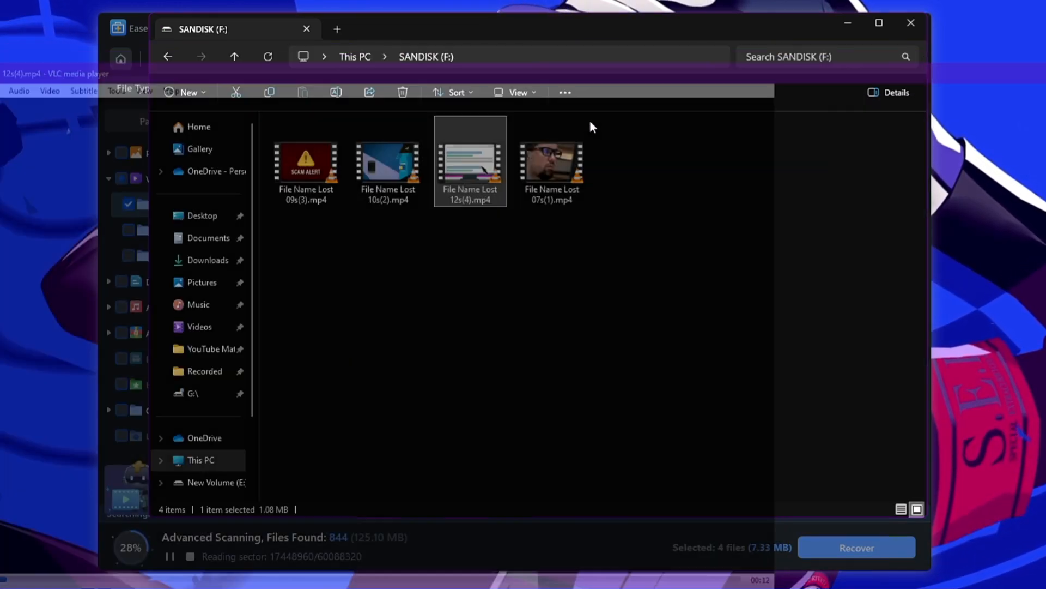
{"action": "left_click", "coordinate": [387, 161]}
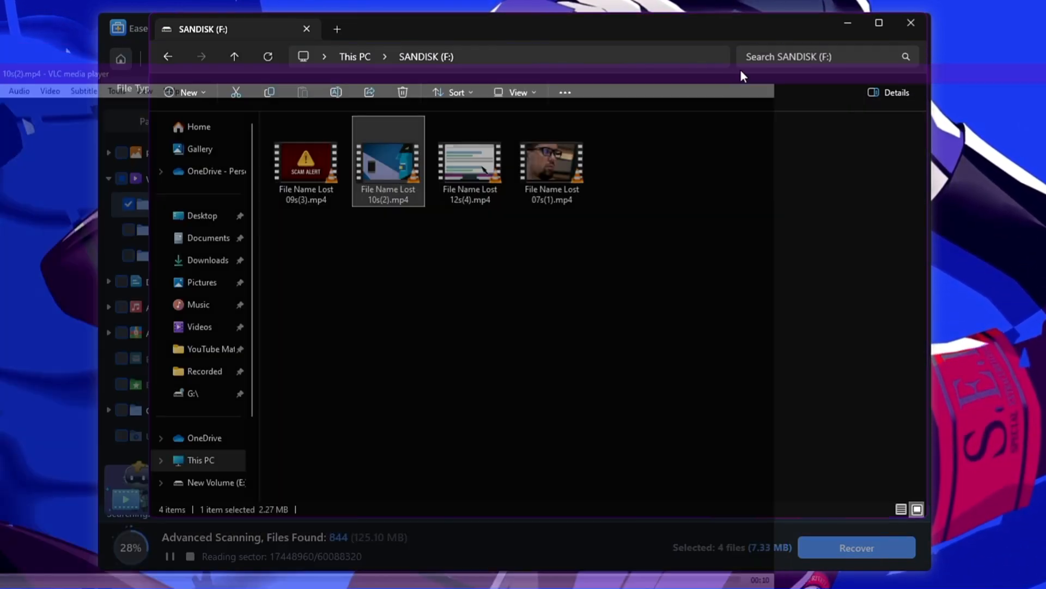